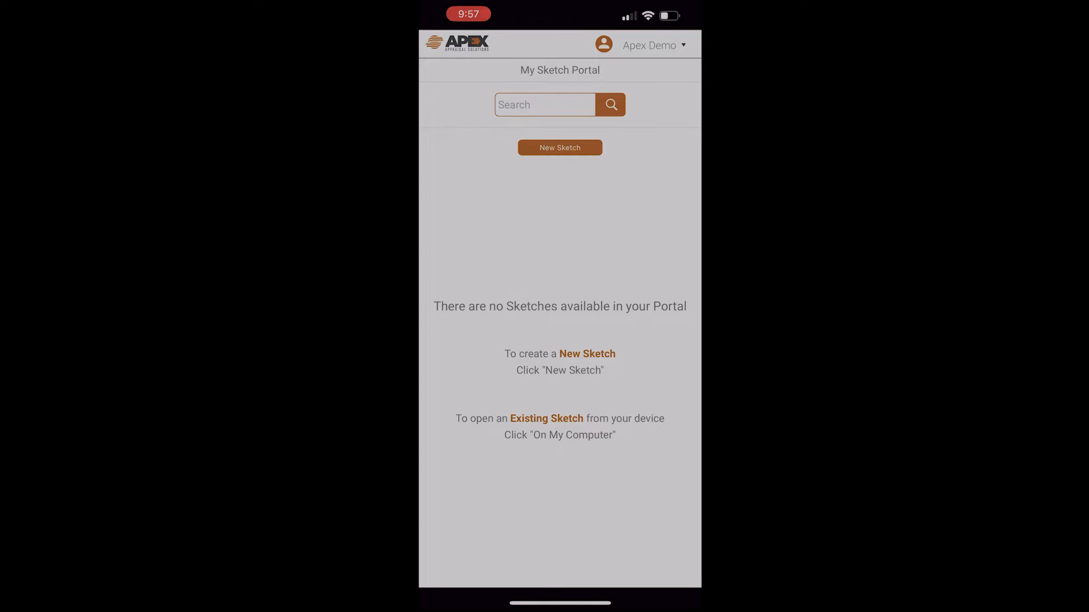
{"action": "left_click", "coordinate": [559, 148]}
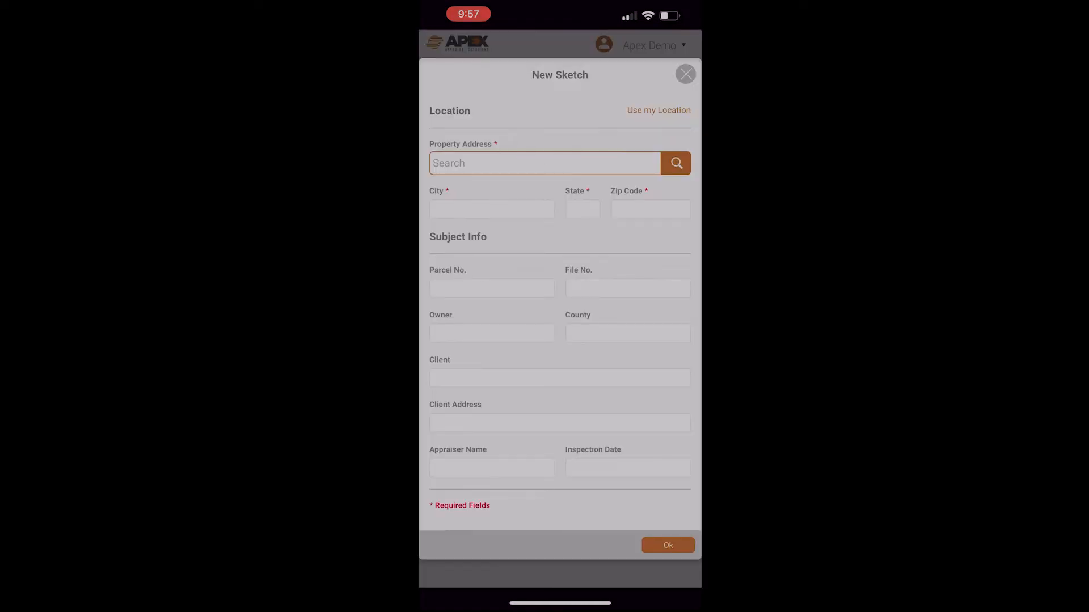
{"action": "left_click", "coordinate": [544, 162]}
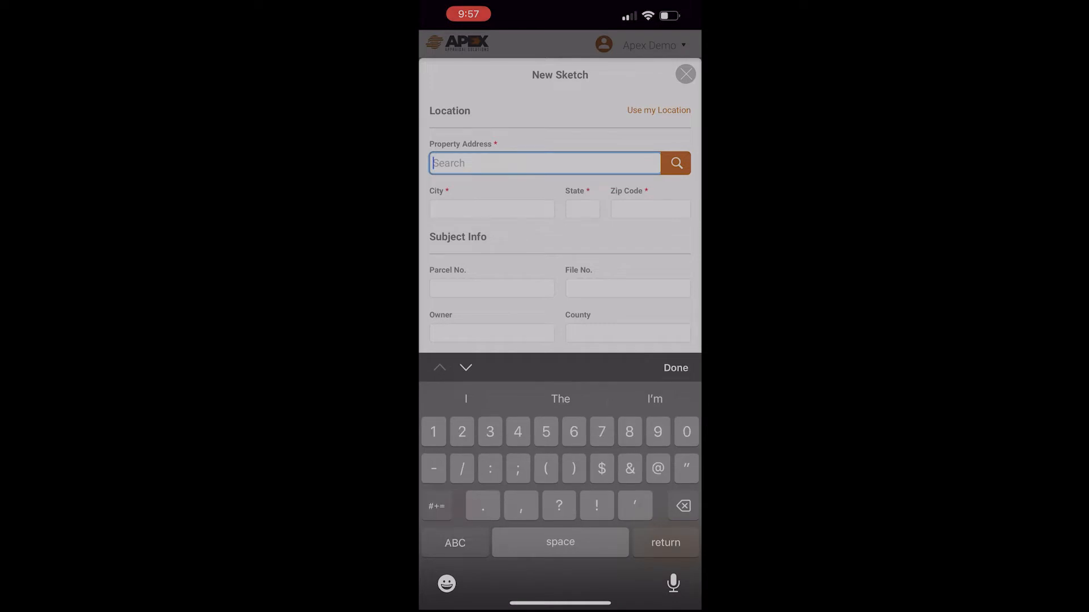
{"action": "type", "text": "670"}
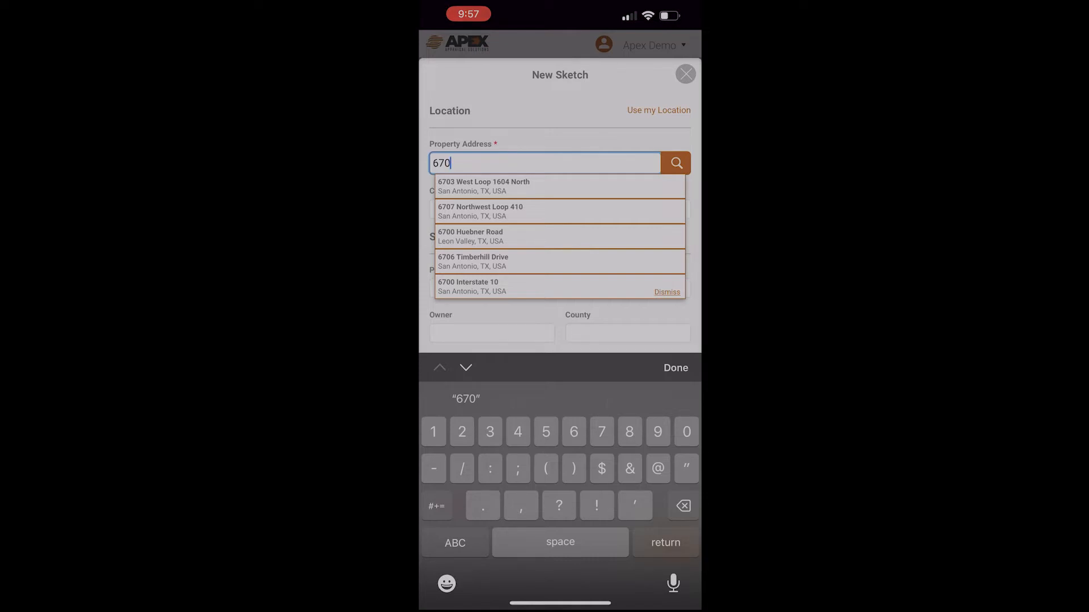
{"action": "left_click", "coordinate": [472, 260]}
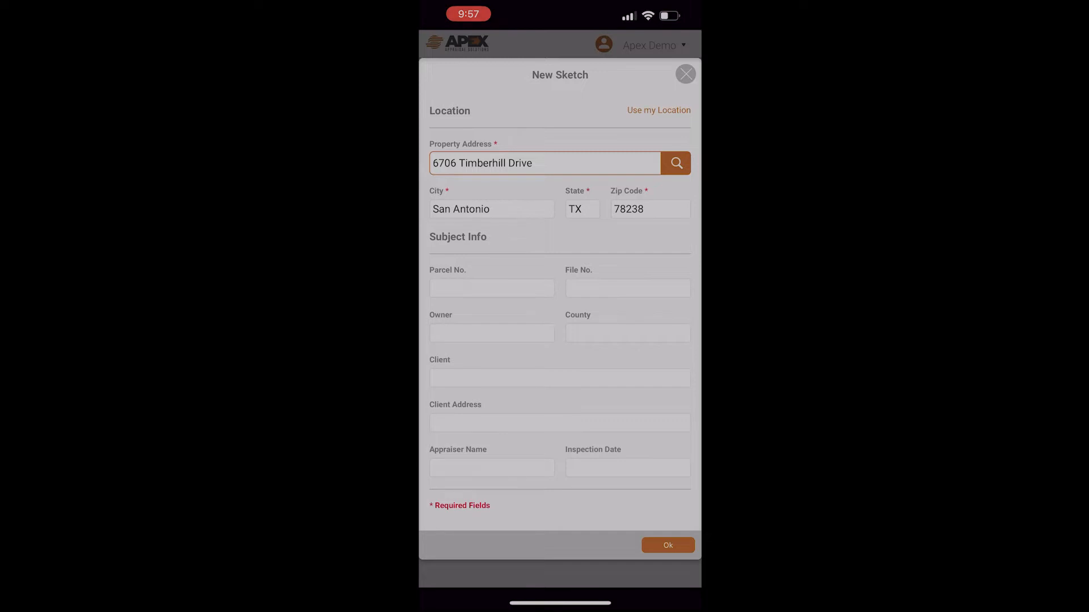
{"action": "left_click", "coordinate": [666, 546]}
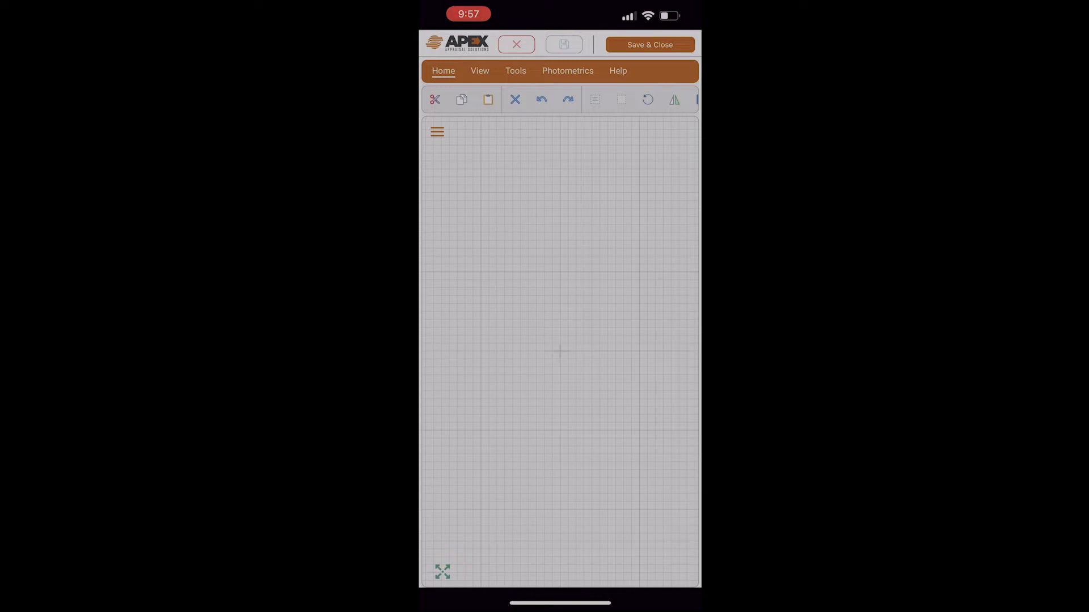
- Activate Draw Tools in Freeform mode and place the wall start point near the grid's upper left
{"action": "left_click", "coordinate": [438, 132]}
{"action": "type", "text": "20"}
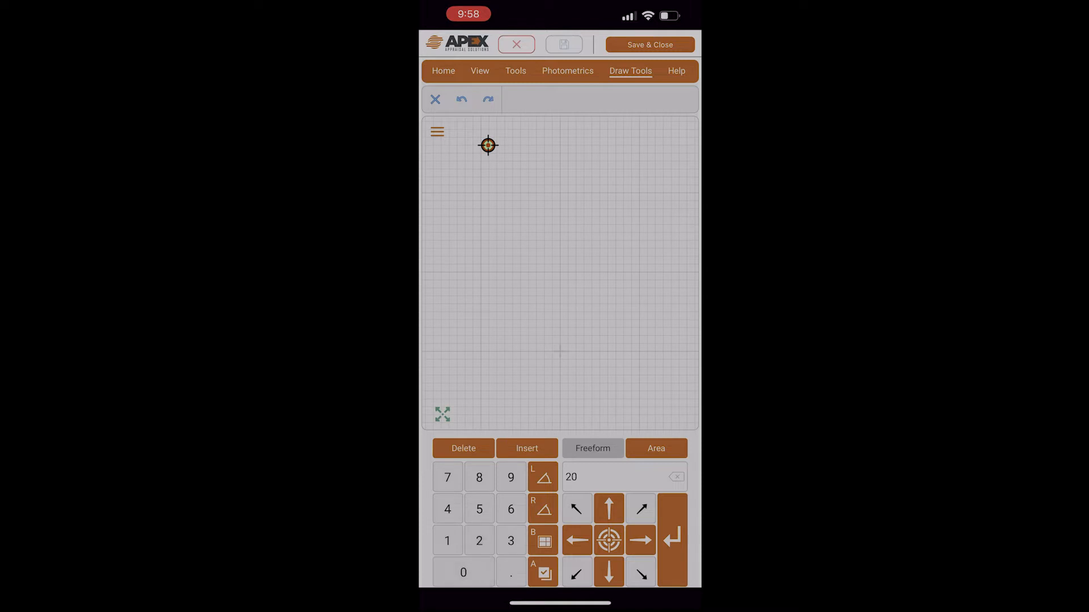
- Draw the first 20-foot wall and the next wall segment downward from the keypad
{"action": "key", "text": "Enter"}
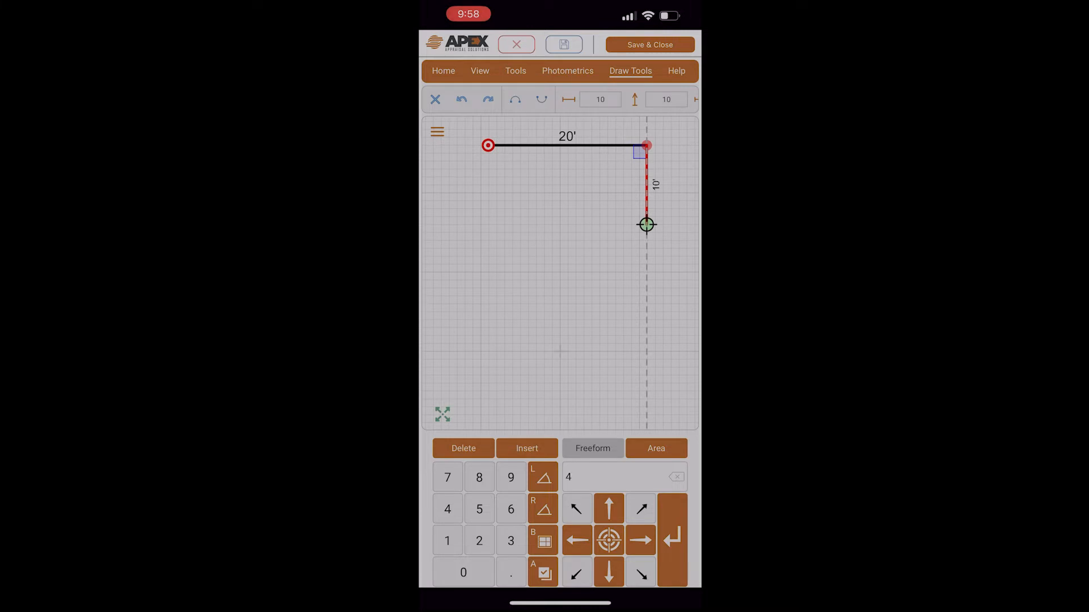
{"action": "key", "text": "enter"}
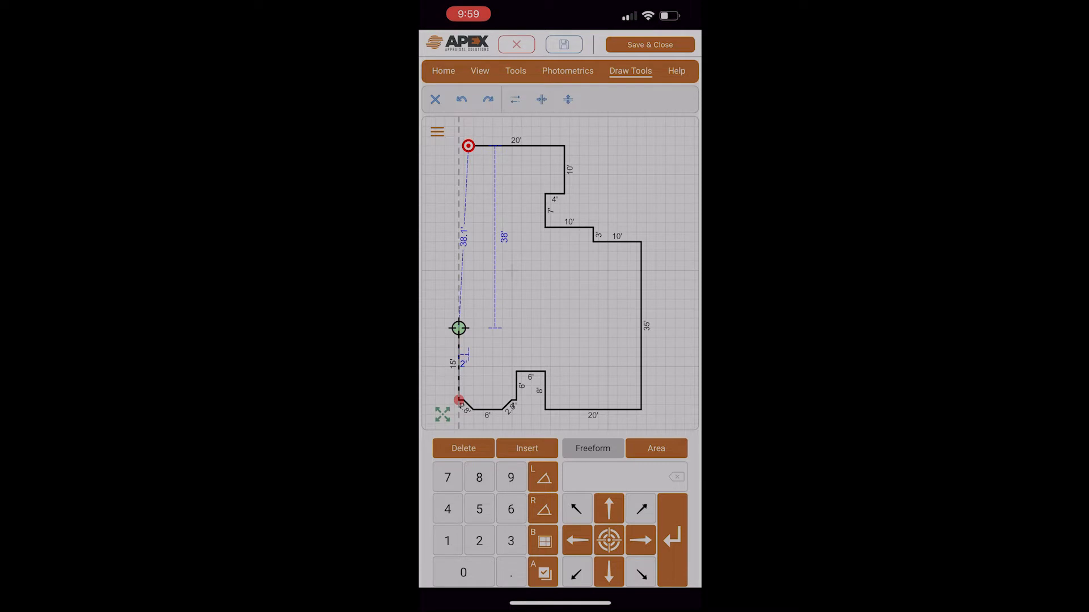
- Draw the angled 20- and 15-foot walls on the left and close the outline at its start
{"action": "type", "text": "2"}
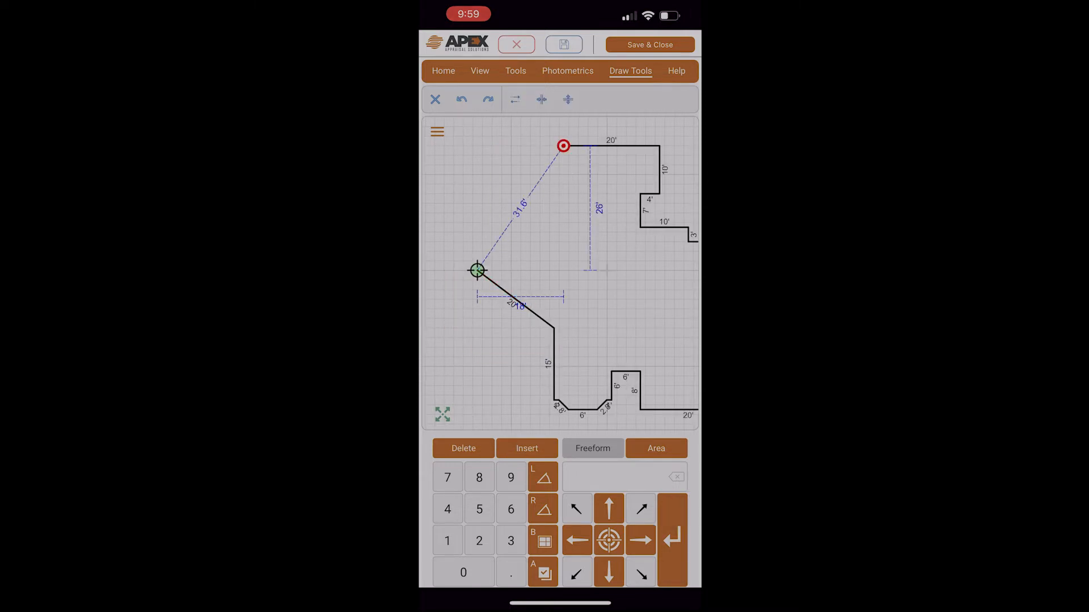
{"action": "type", "text": "15"}
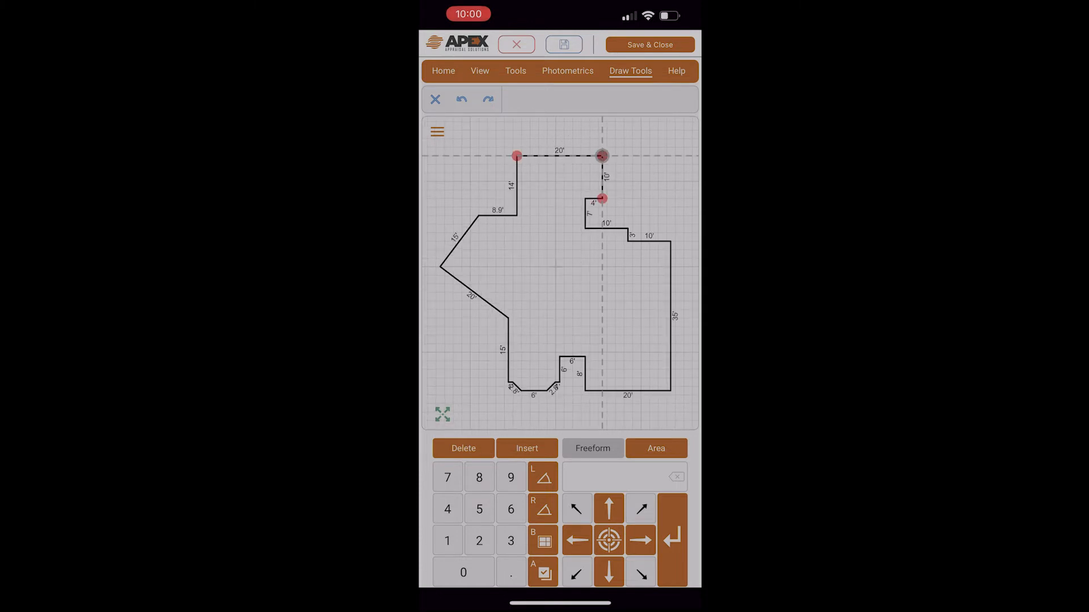
- Draw the porch with its 15.7-foot curved corner and the garage walls at the lower right
{"action": "left_click", "coordinate": [510, 509]}
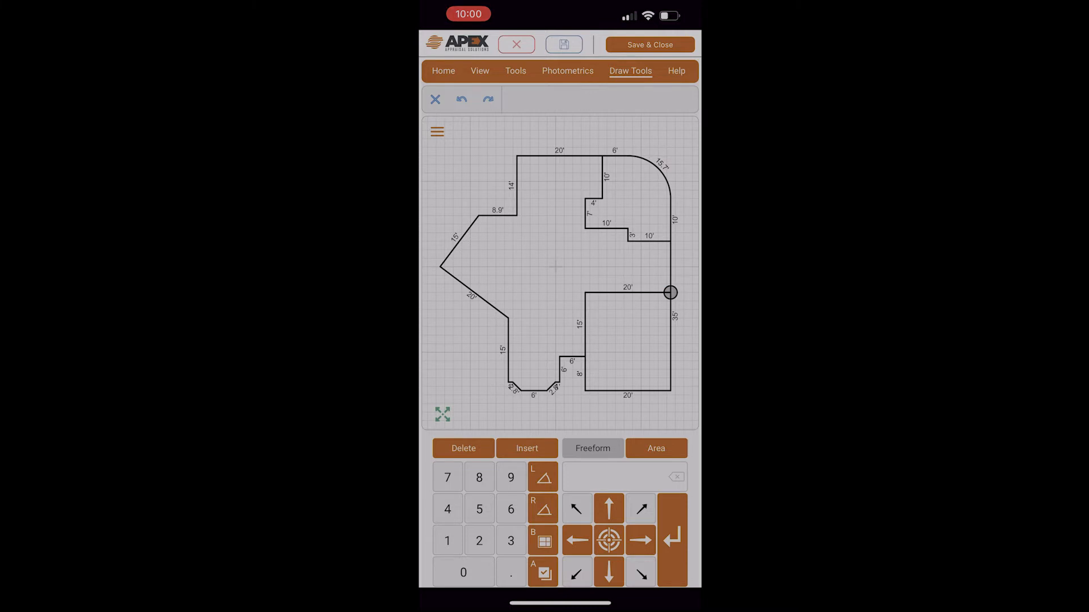
{"action": "left_click", "coordinate": [438, 131]}
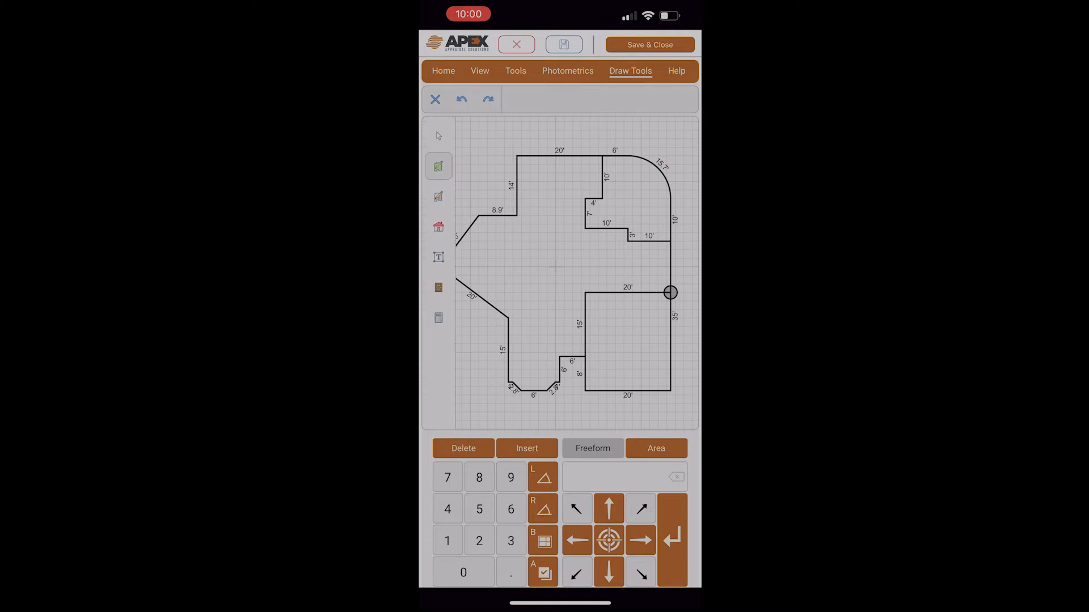
- Define the main section as GLA1 - First Floor (1449.4 sf)
{"action": "left_click", "coordinate": [438, 227]}
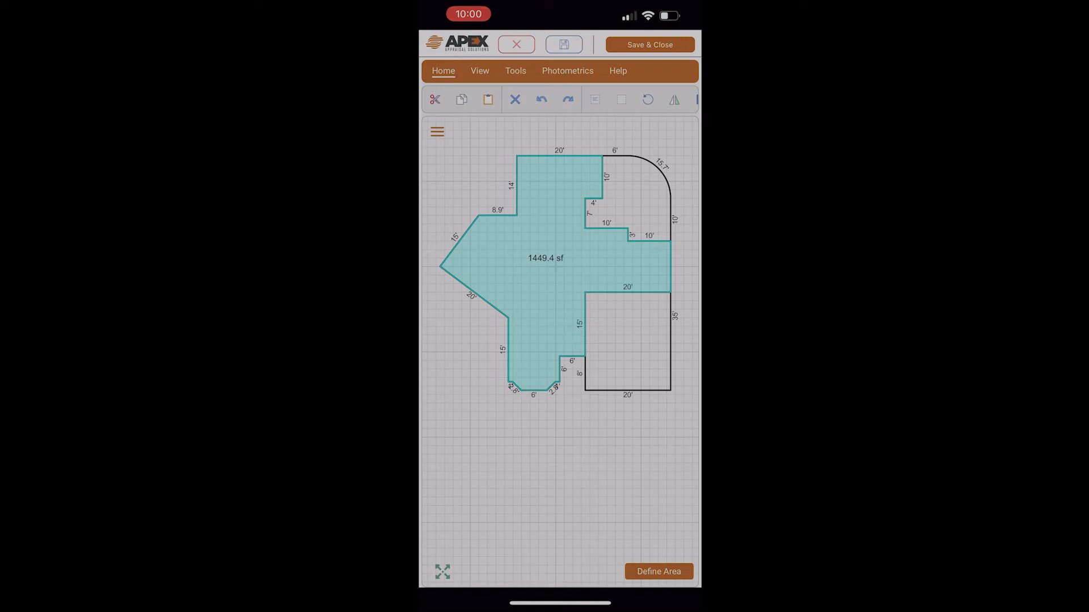
{"action": "left_click", "coordinate": [657, 572]}
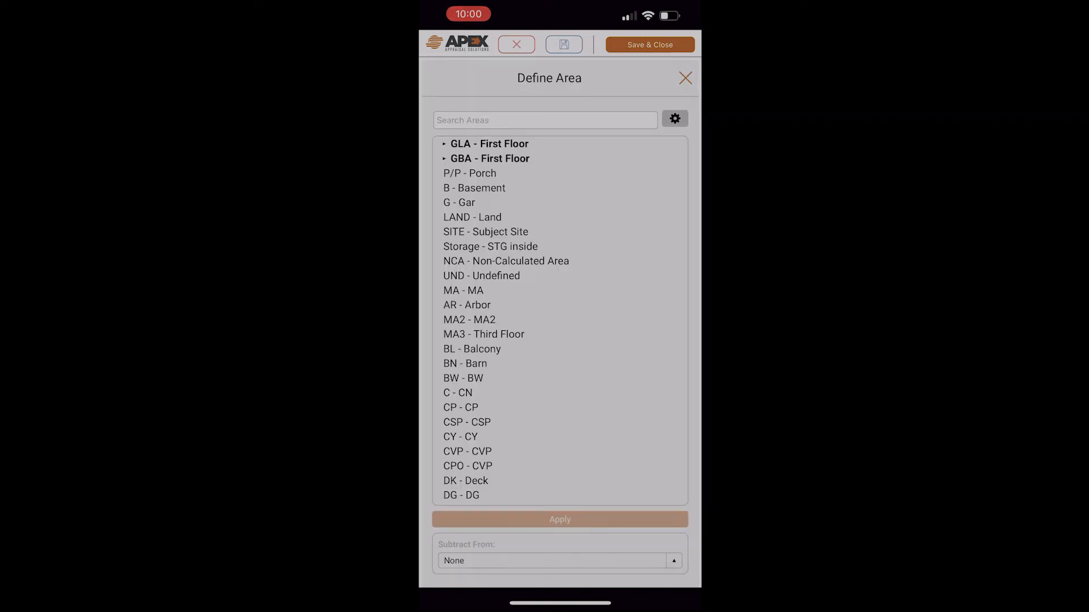
{"action": "left_click", "coordinate": [443, 144]}
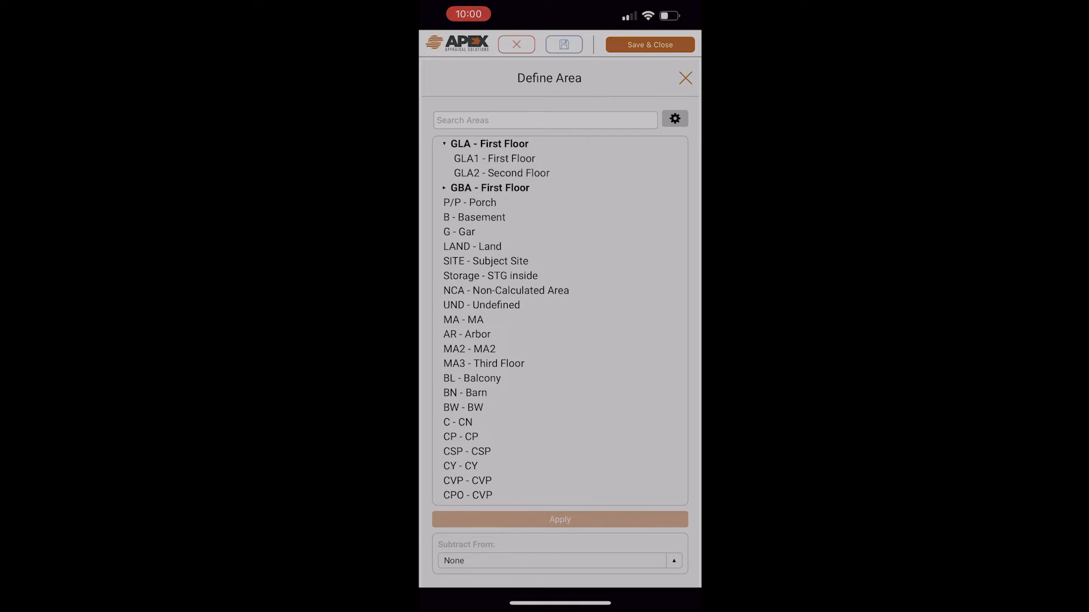
{"action": "left_click", "coordinate": [494, 159]}
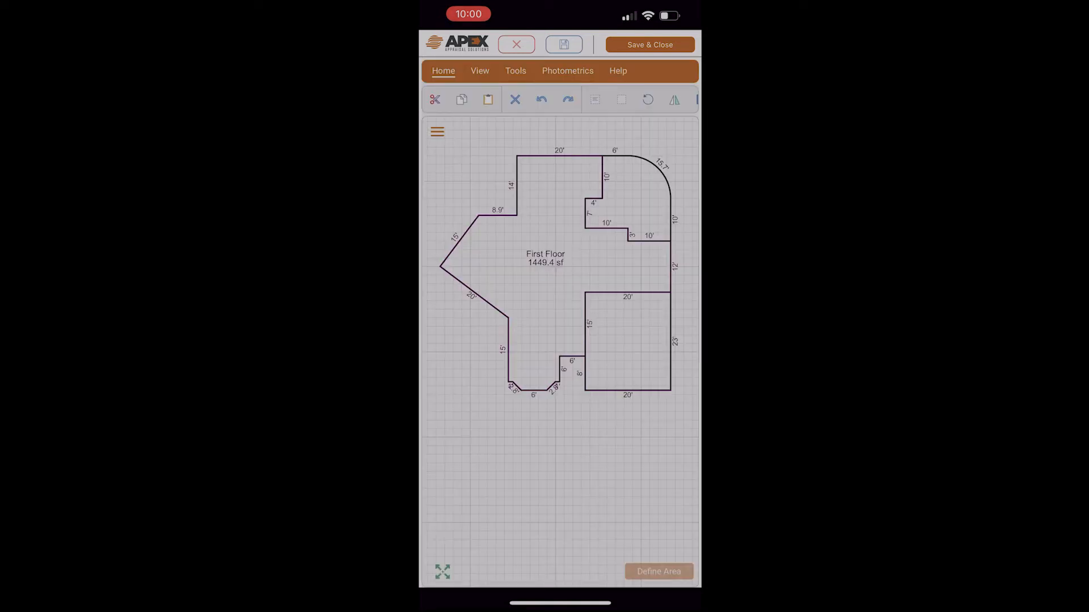
- Define the upper-right section as P/P - Porch (308.5 sf) and select the lower-right section
{"action": "left_click", "coordinate": [657, 572]}
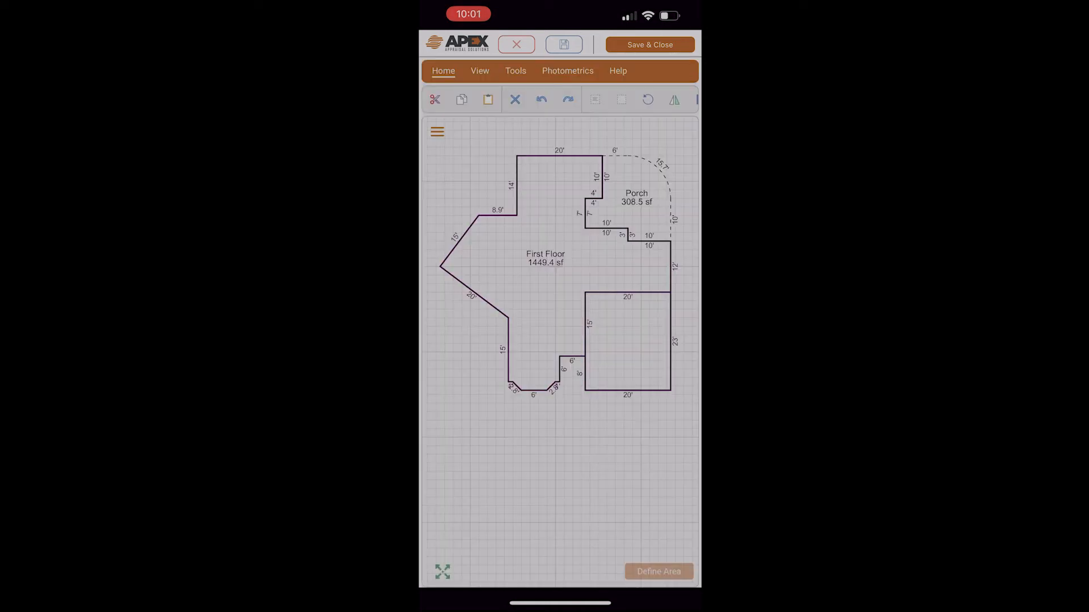
{"action": "left_click", "coordinate": [656, 572]}
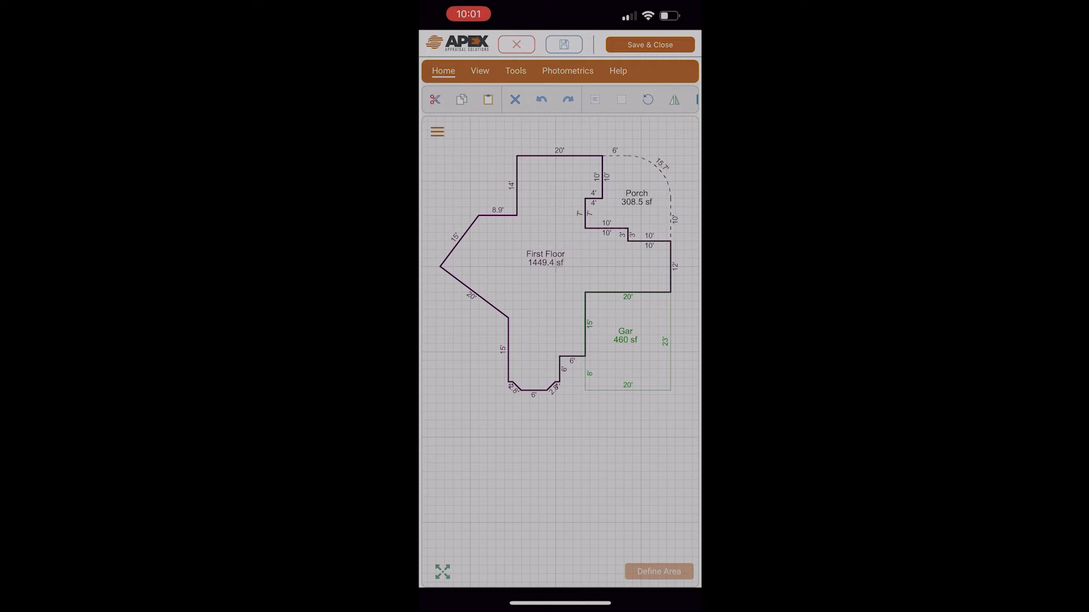
- Define the lower-right section as G - Gar (460 sf) and return to the sketch tools
{"action": "left_click", "coordinate": [438, 131]}
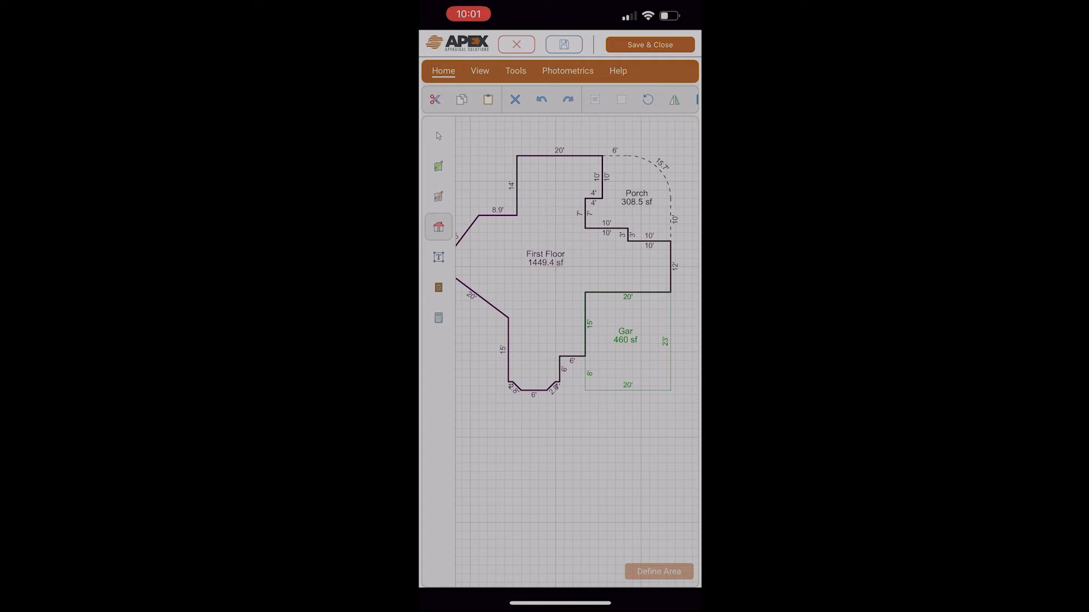
- Place Kitchen and Living Room labels from the Text Library, Living Room on the floor's left part
{"action": "left_click", "coordinate": [437, 258]}
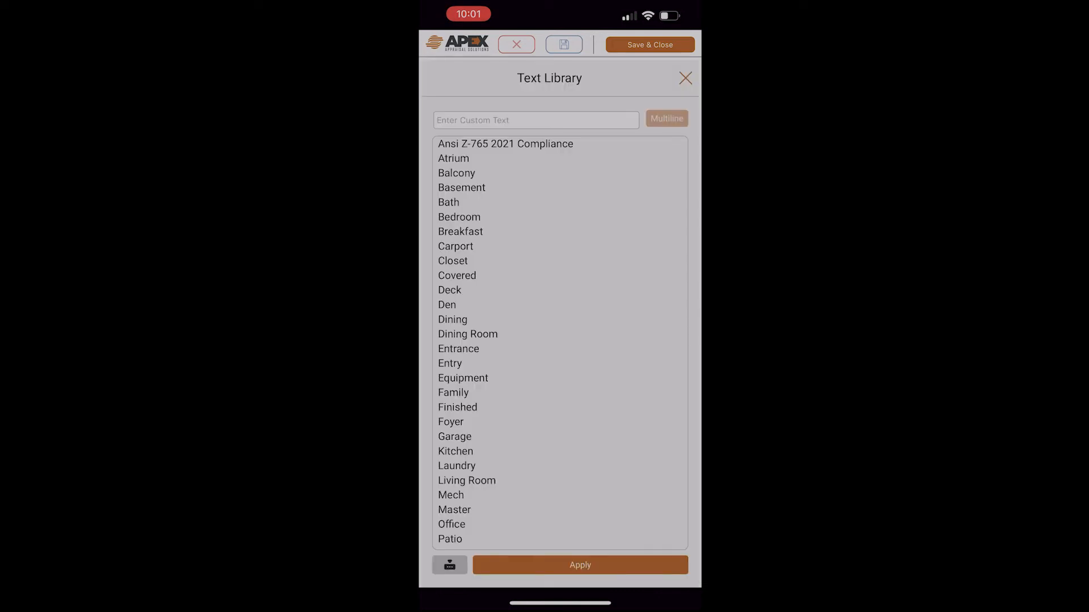
{"action": "scroll", "scroll_direction": "down", "scroll_amount": 3}
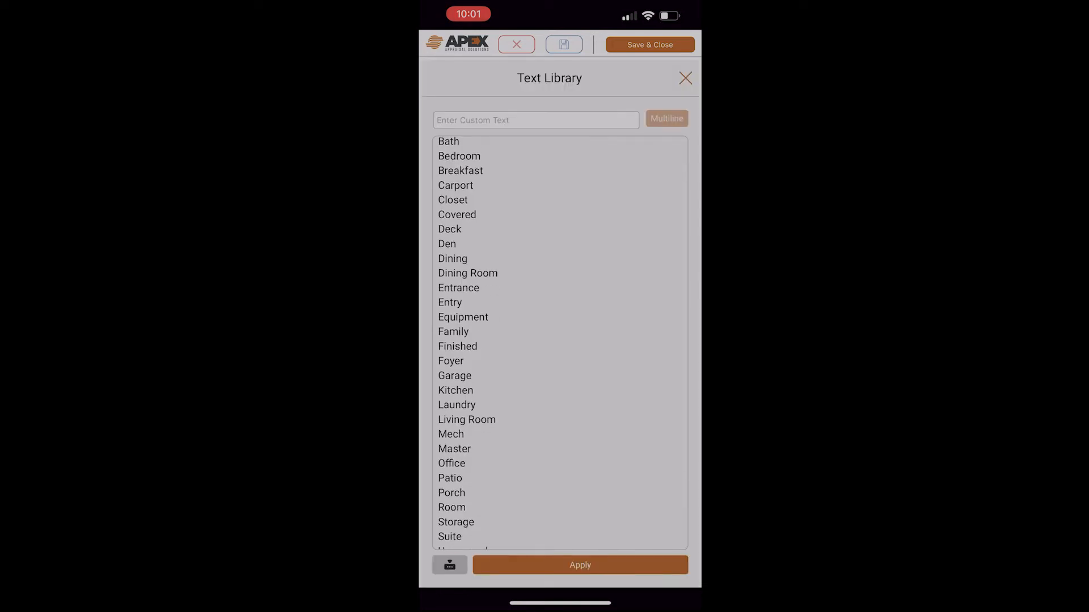
{"action": "left_click", "coordinate": [455, 390]}
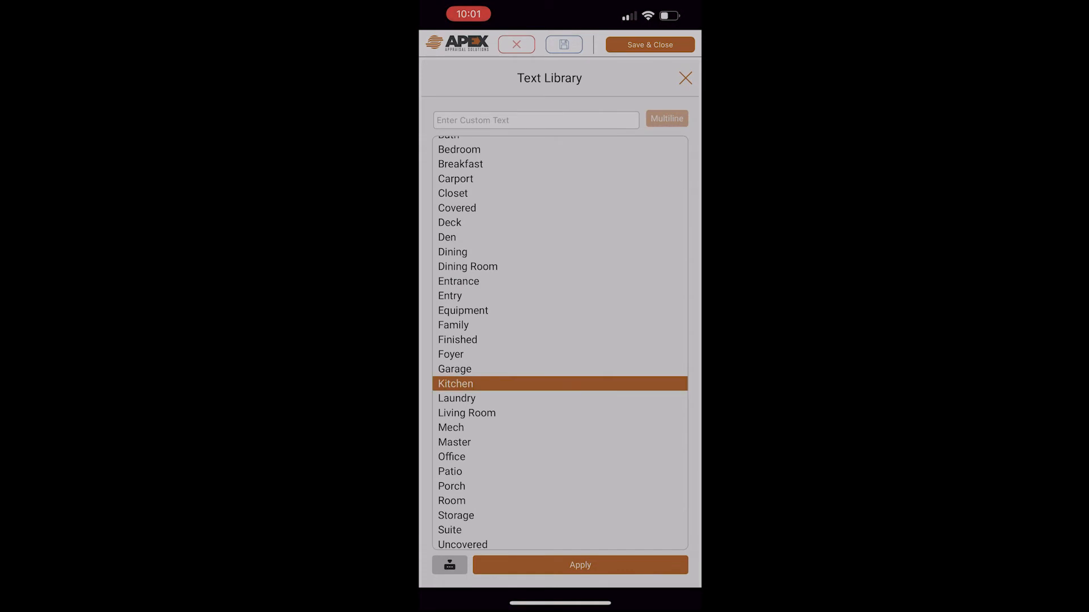
{"action": "left_click", "coordinate": [579, 564]}
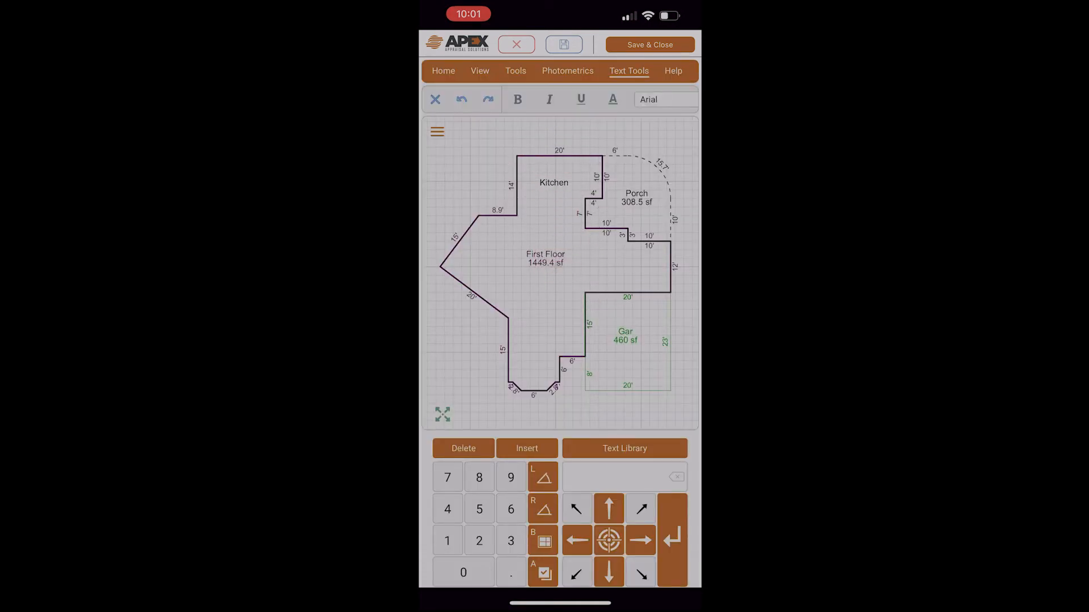
{"action": "left_click", "coordinate": [624, 448]}
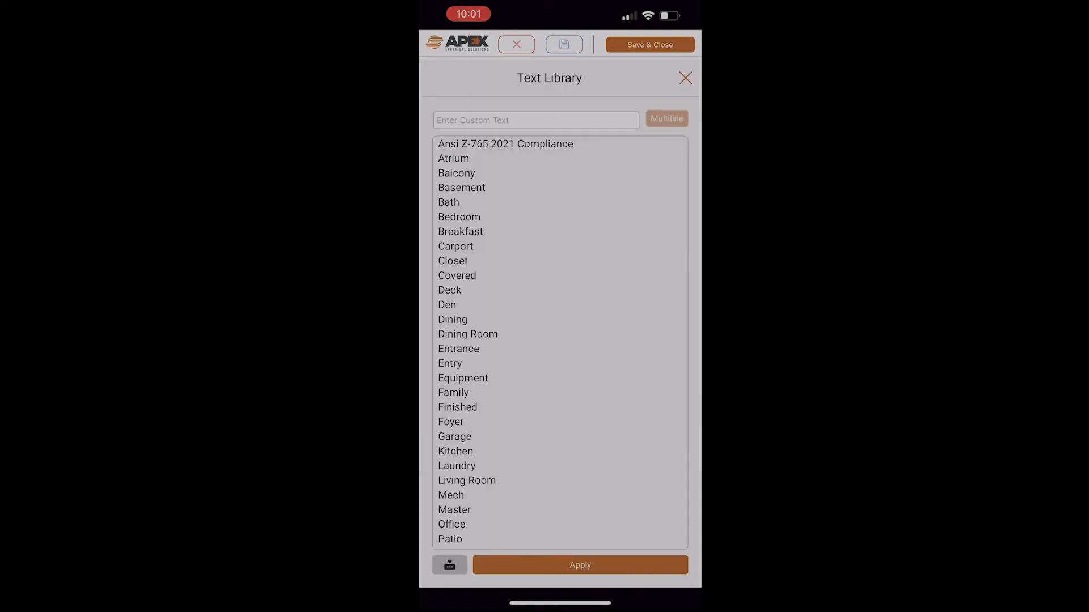
{"action": "scroll", "scroll_direction": "down", "scroll_amount": 3}
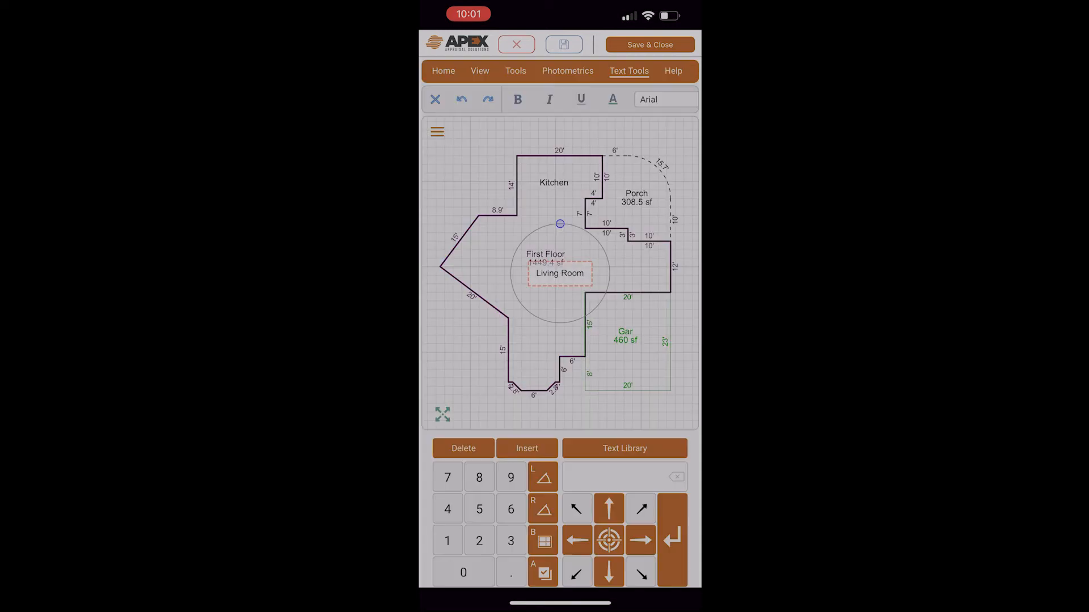
{"action": "left_click_drag", "start_coordinate": [559, 274], "coordinate": [495, 257]}
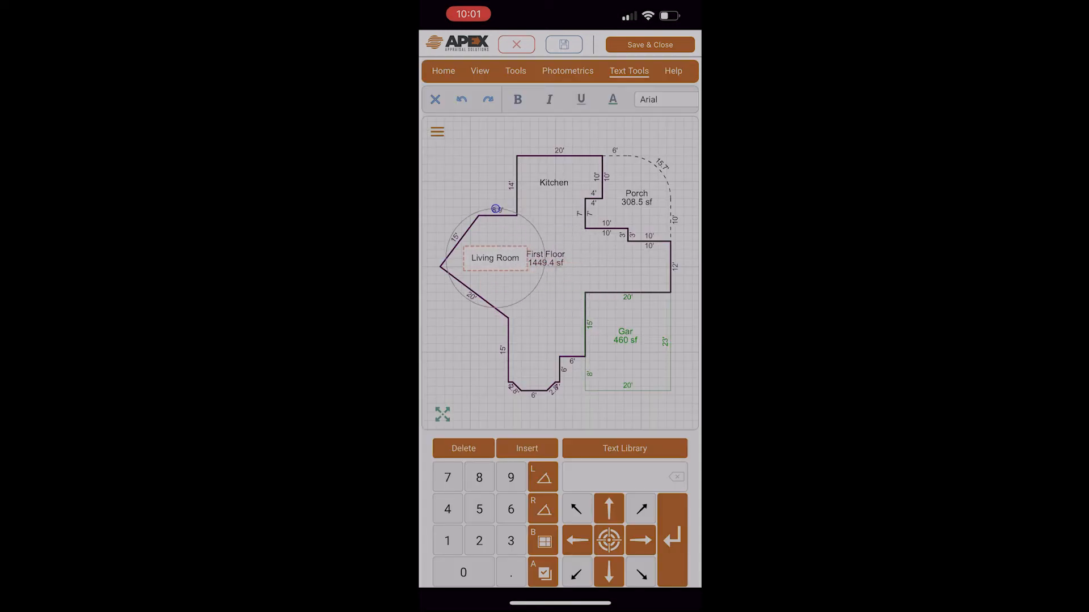
{"action": "left_click", "coordinate": [624, 448]}
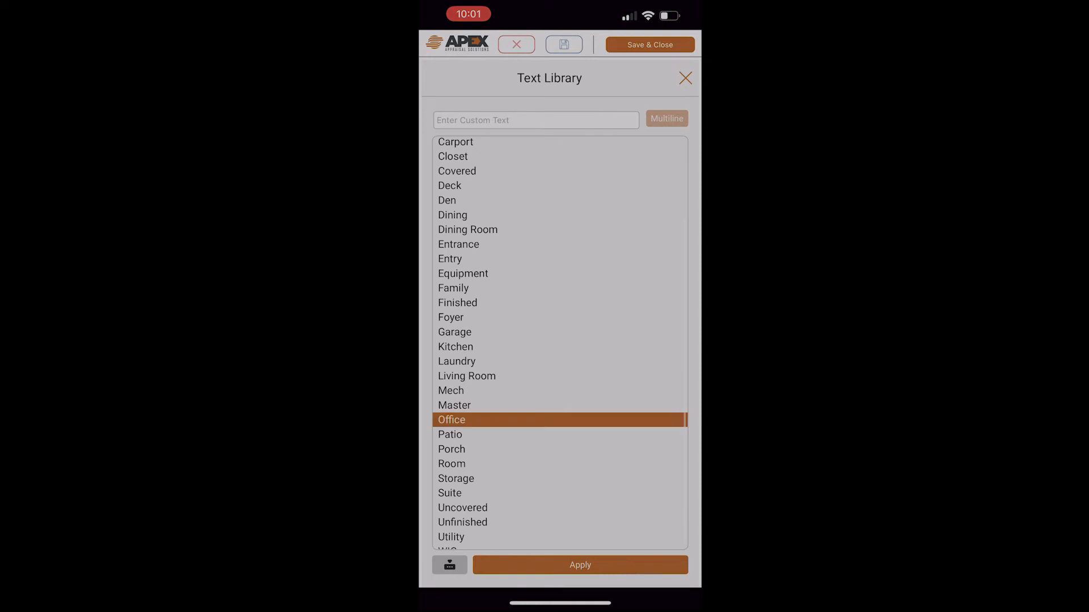
- Place the Office label, then add a Bath label and move it right, below the porch
{"action": "left_click", "coordinate": [580, 565]}
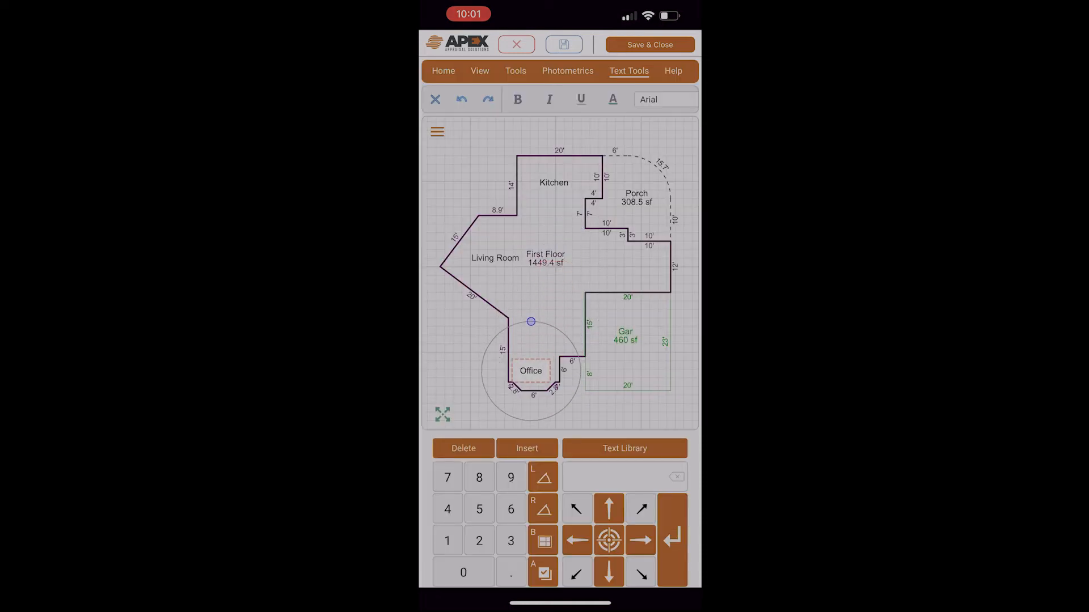
{"action": "left_click", "coordinate": [624, 448]}
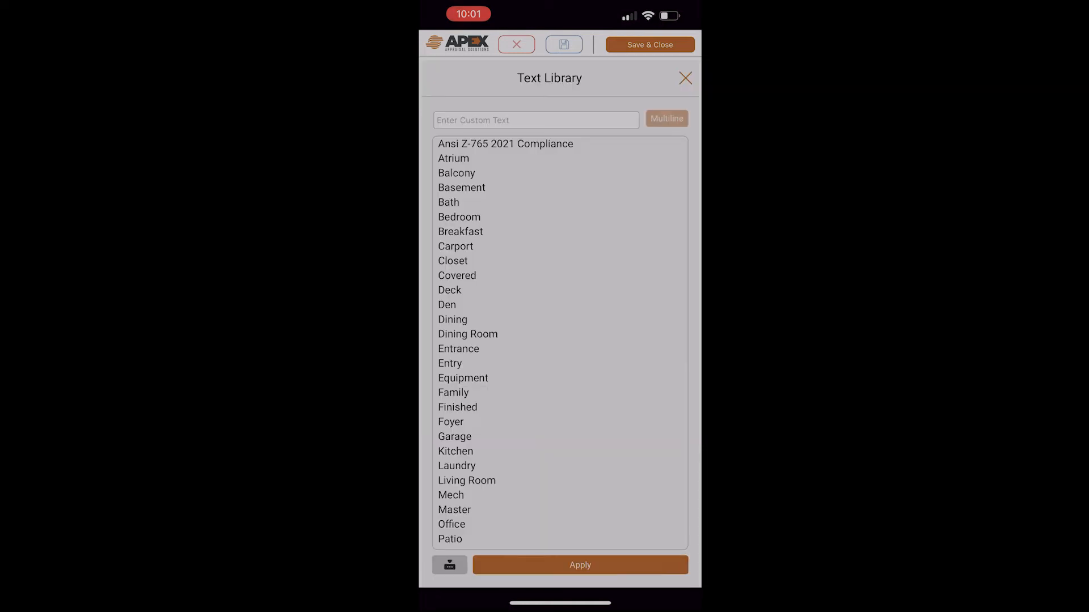
{"action": "left_click", "coordinate": [448, 201]}
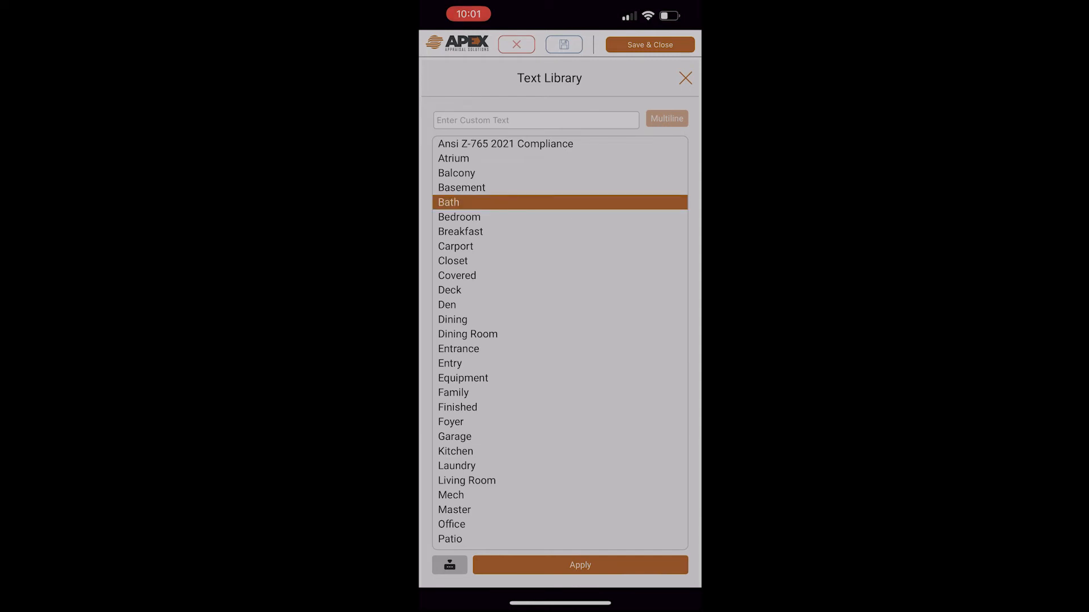
{"action": "left_click", "coordinate": [580, 565]}
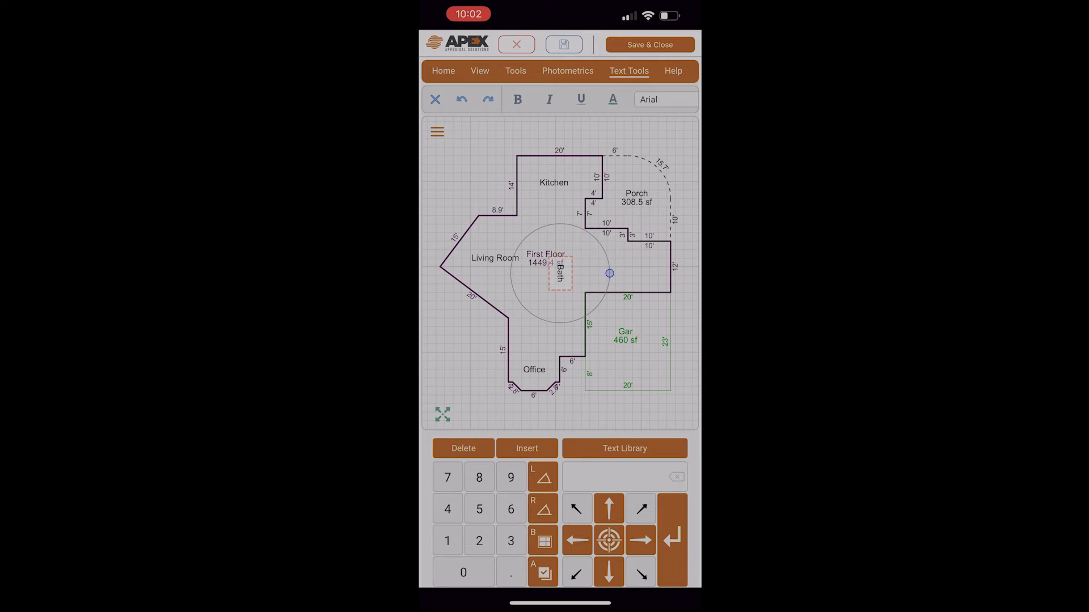
{"action": "left_click_drag", "start_coordinate": [559, 273], "coordinate": [590, 246]}
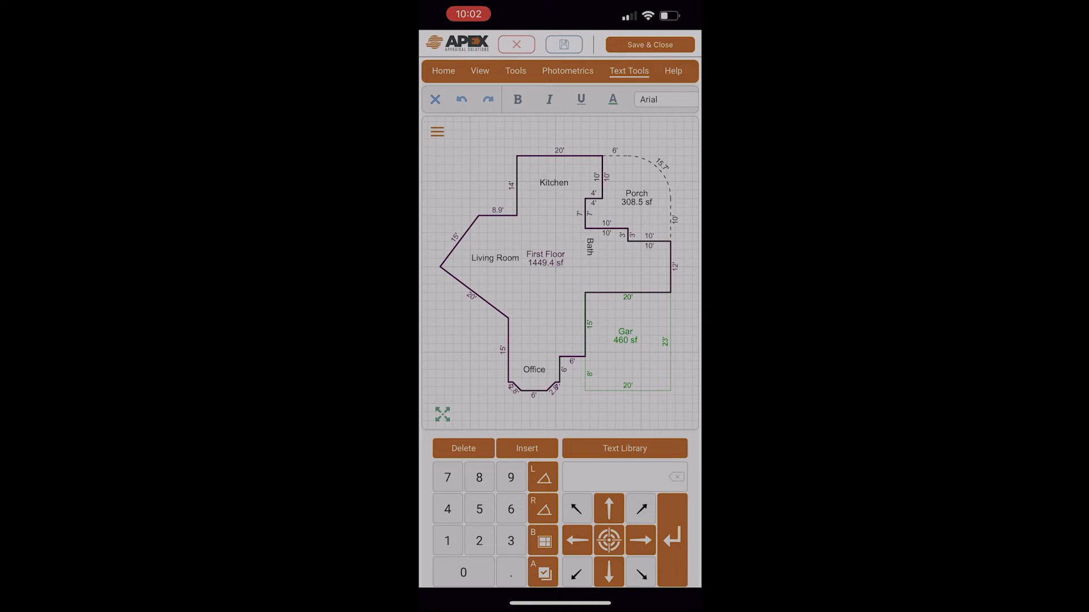
- Add a Garage Double door on the garage's bottom wall and a Sgl Flight stair symbol beside it
{"action": "left_click", "coordinate": [438, 132]}
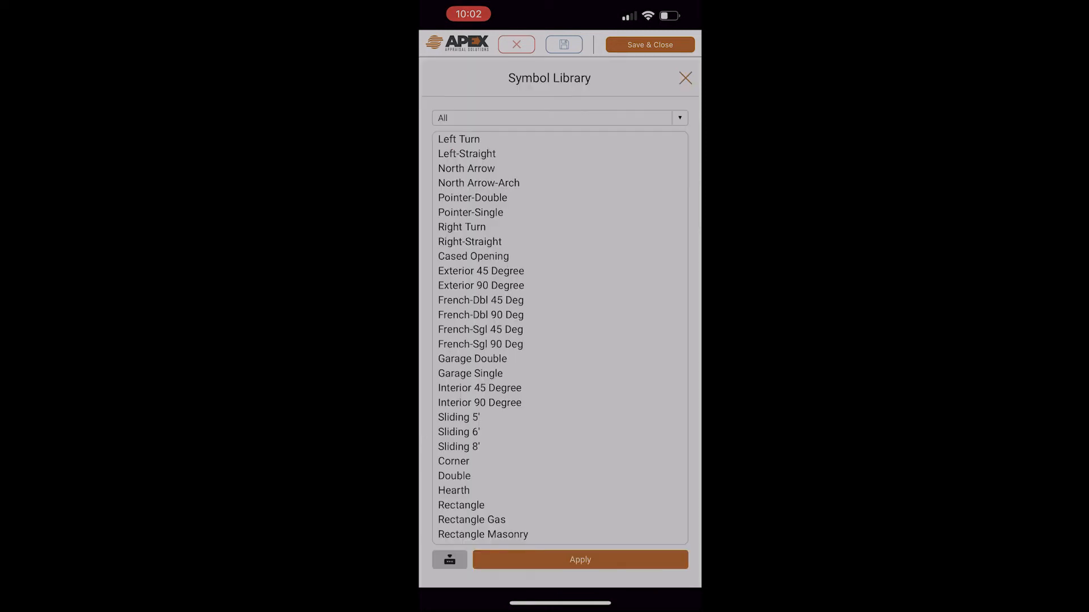
{"action": "scroll", "scroll_direction": "down", "scroll_amount": 3}
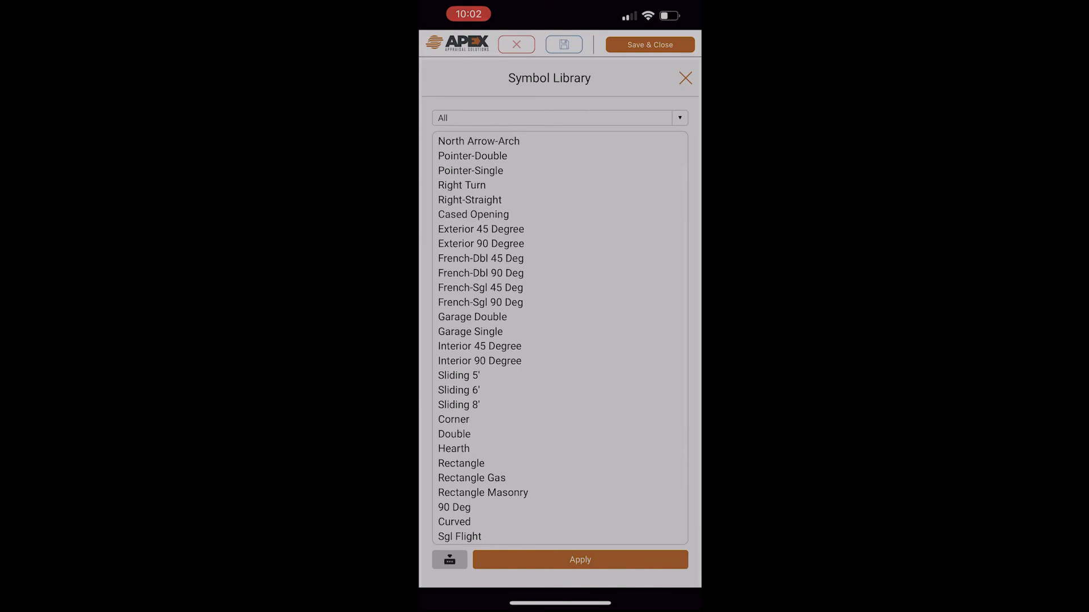
{"action": "left_click", "coordinate": [472, 317]}
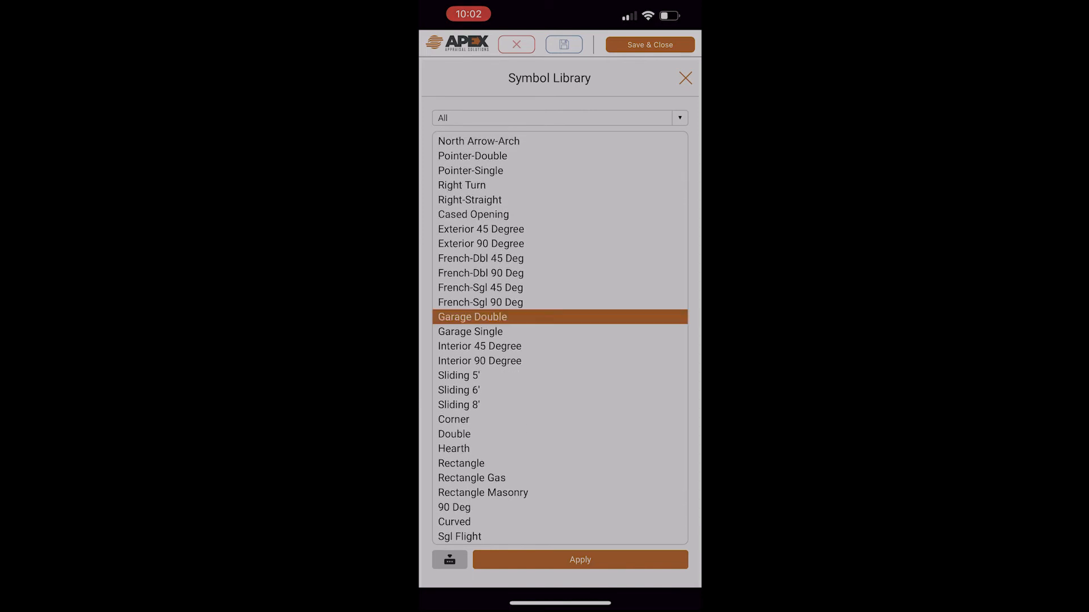
{"action": "left_click", "coordinate": [580, 560]}
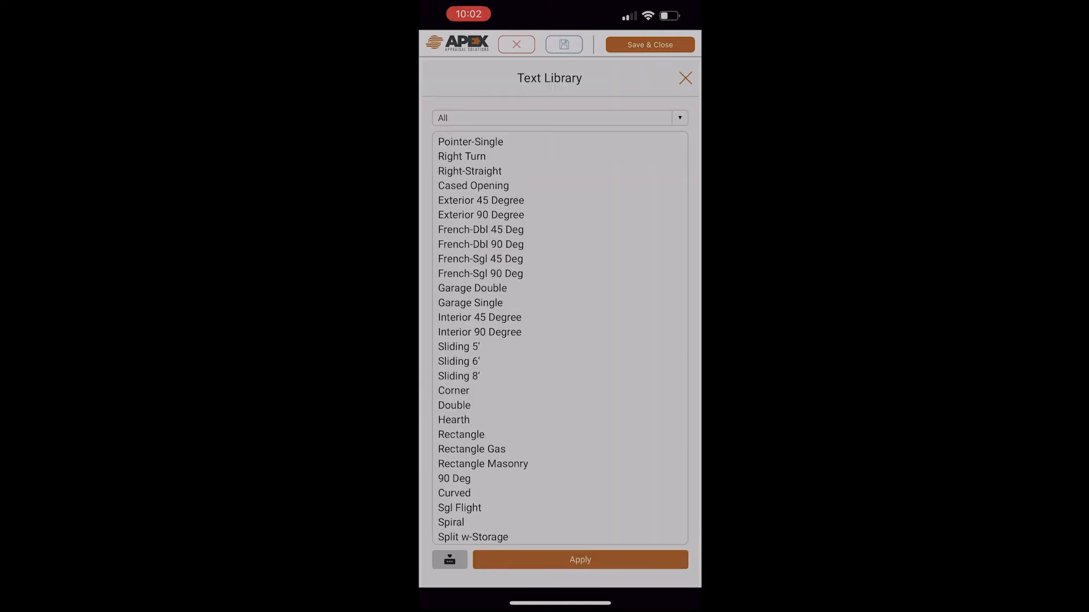
{"action": "scroll", "scroll_direction": "down", "scroll_amount": 3}
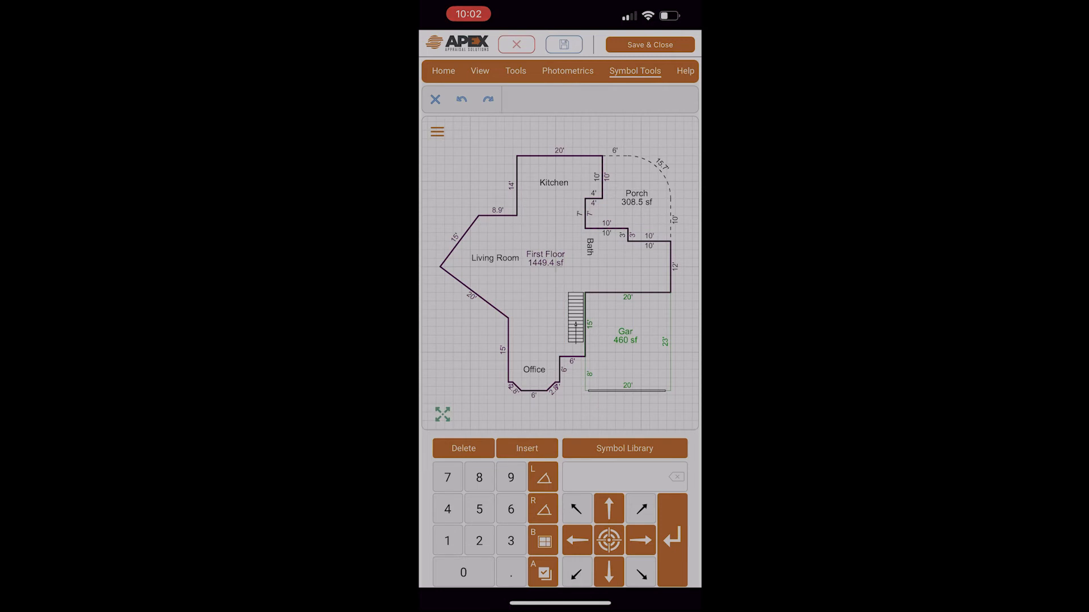
- Draw a small bath rectangle at the garage's top-left corner and move the Bath label inside it
{"action": "left_click", "coordinate": [438, 132]}
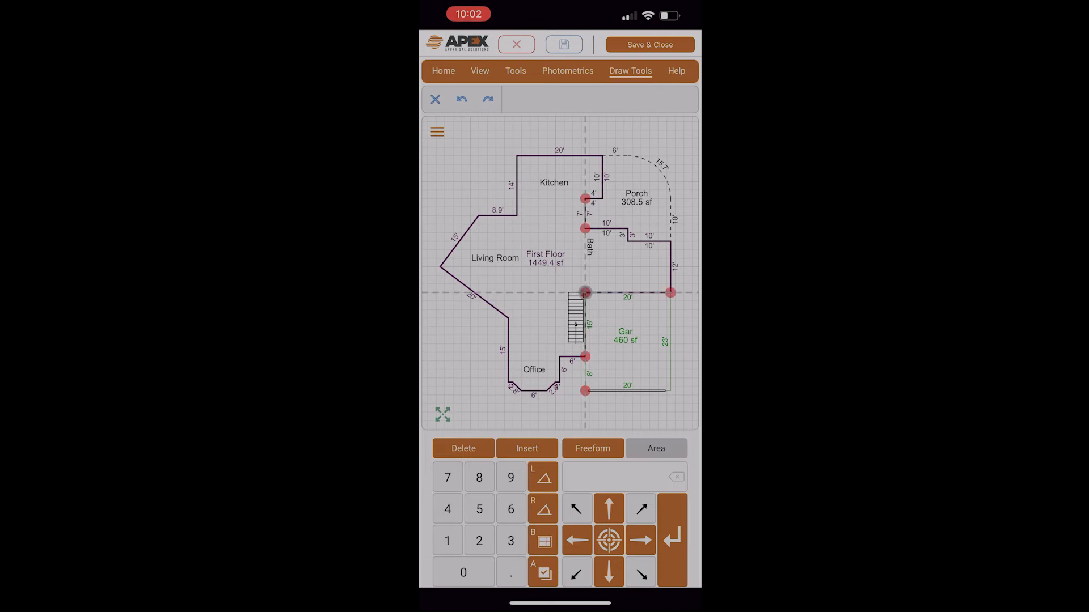
{"action": "left_click", "coordinate": [608, 508]}
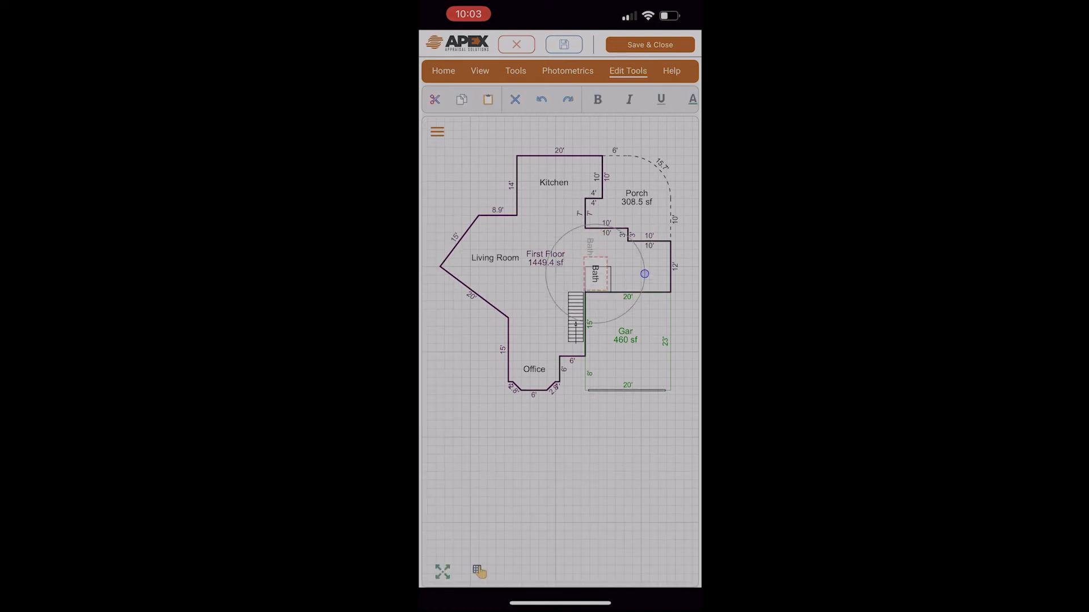
{"action": "left_click", "coordinate": [442, 70]}
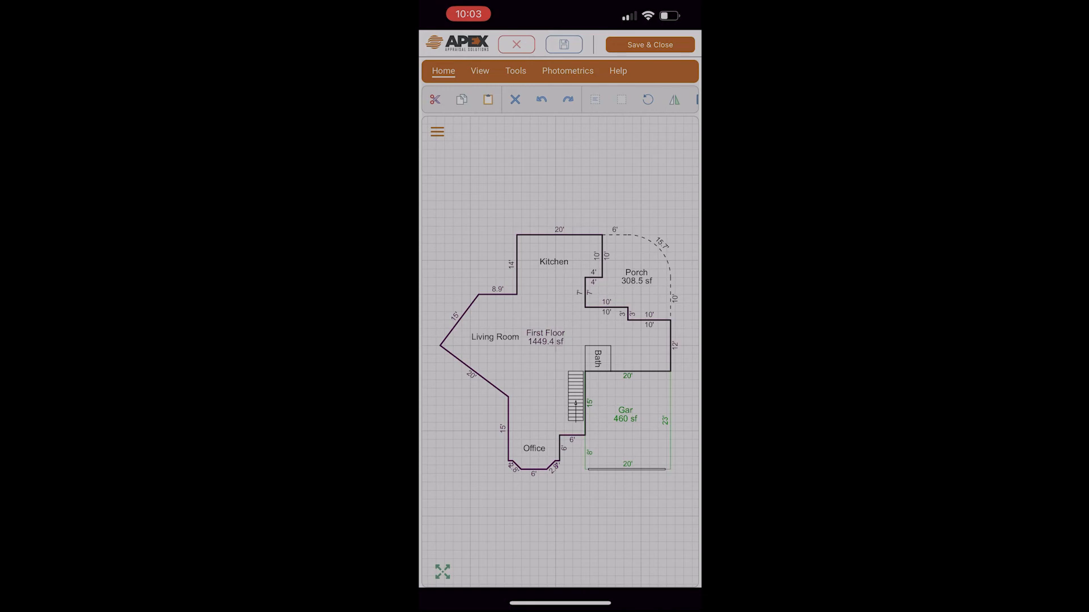
- Review the Porch area's Calculation Summary showing 308.5 sf net area and 75.7 ft perimeter
{"action": "left_click", "coordinate": [438, 132]}
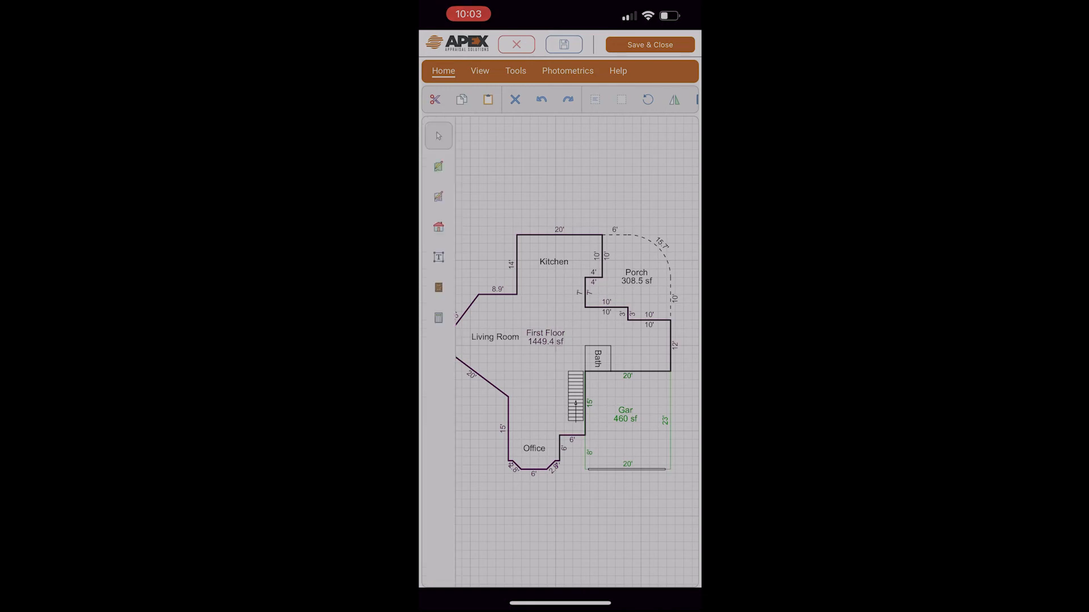
{"action": "left_click", "coordinate": [438, 135]}
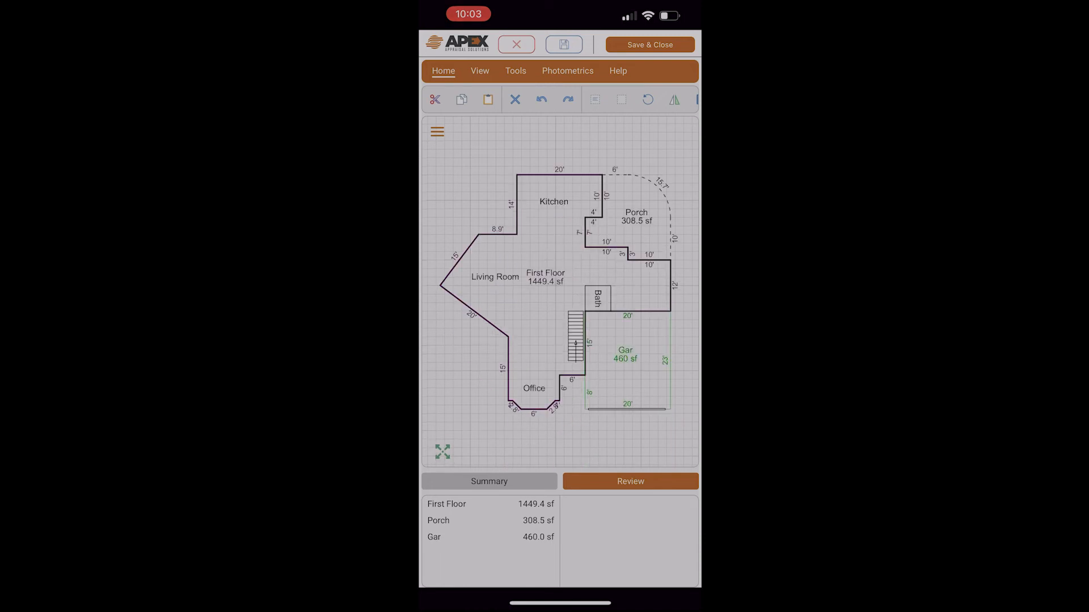
{"action": "left_click", "coordinate": [446, 504]}
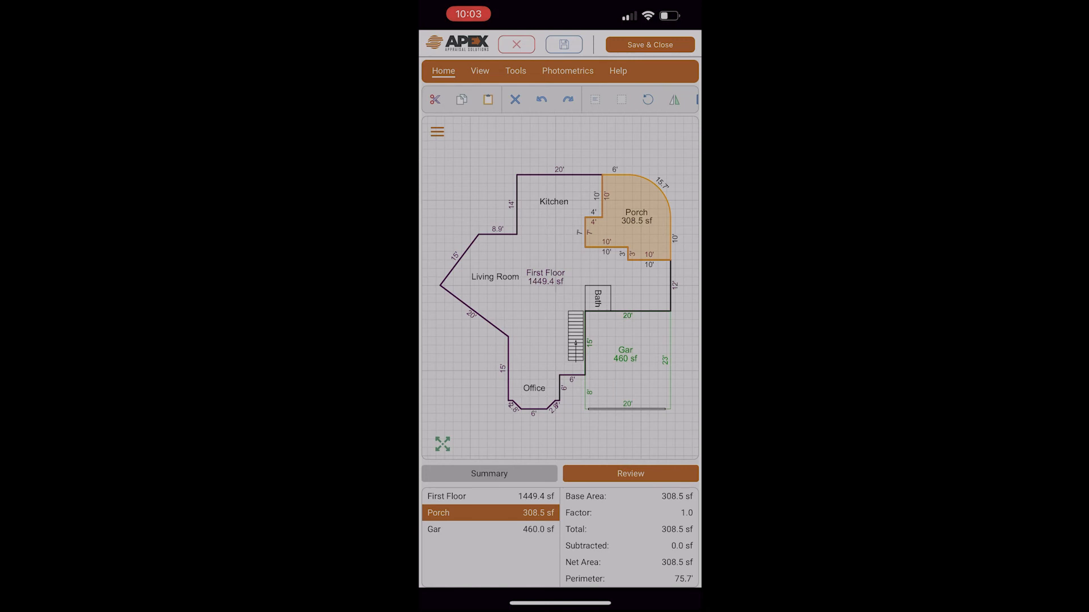
{"action": "left_click", "coordinate": [488, 474]}
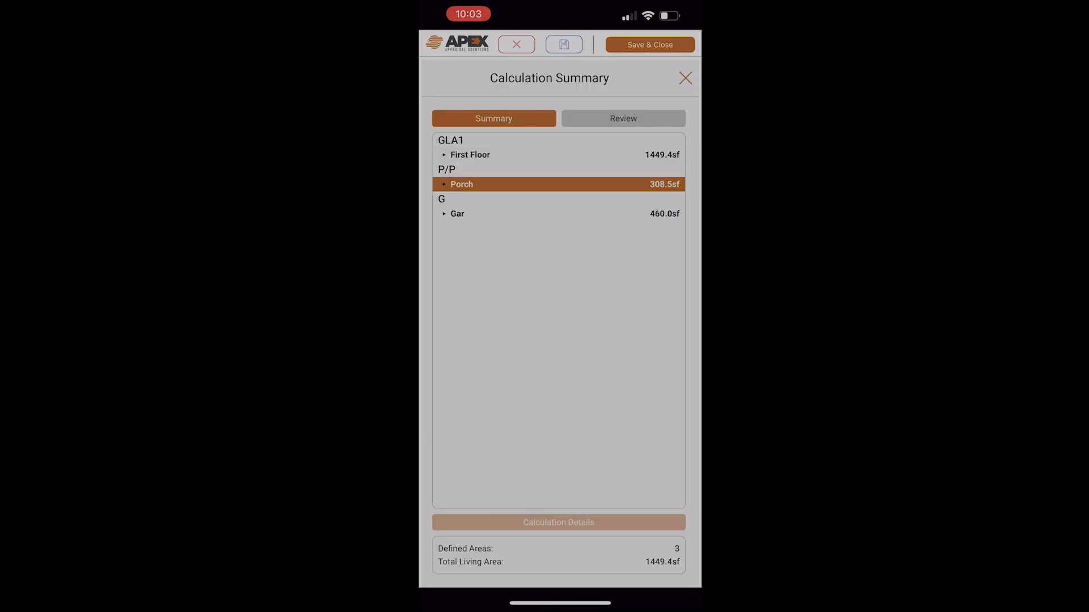
{"action": "left_click", "coordinate": [443, 155]}
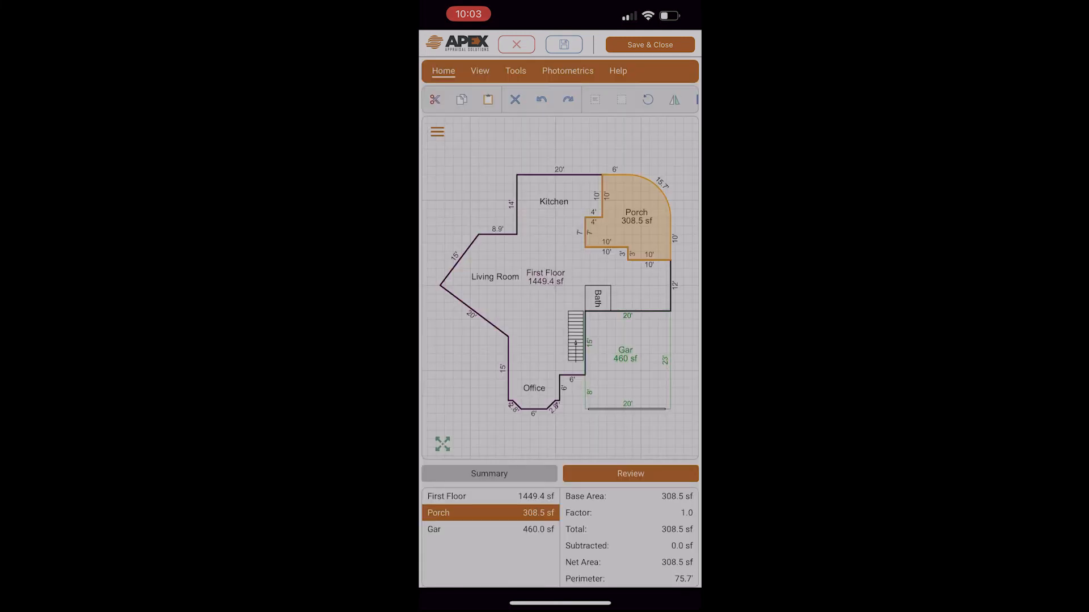
- Save & Close the sketch on the phone and return to the Windows desktop
{"action": "left_click", "coordinate": [516, 44]}
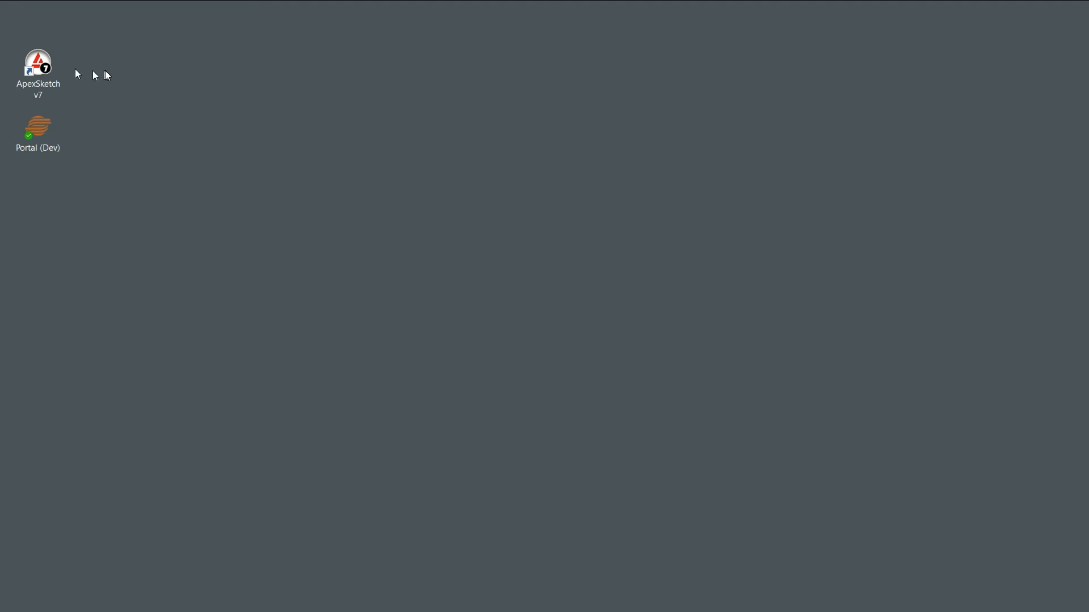
{"action": "mouse_move", "coordinate": [107, 75]}
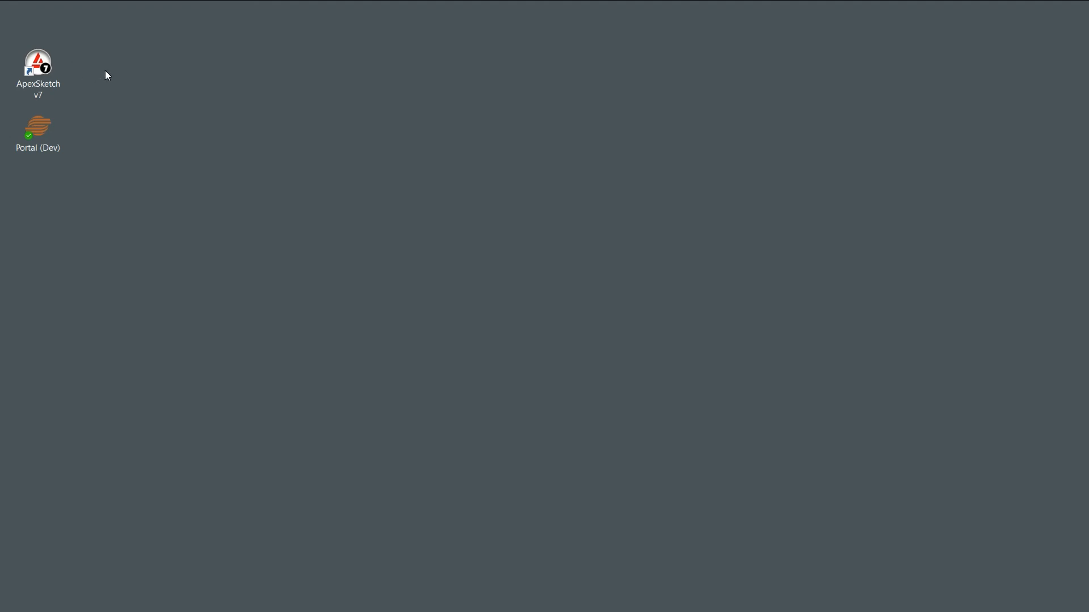
{"action": "left_click", "coordinate": [37, 62]}
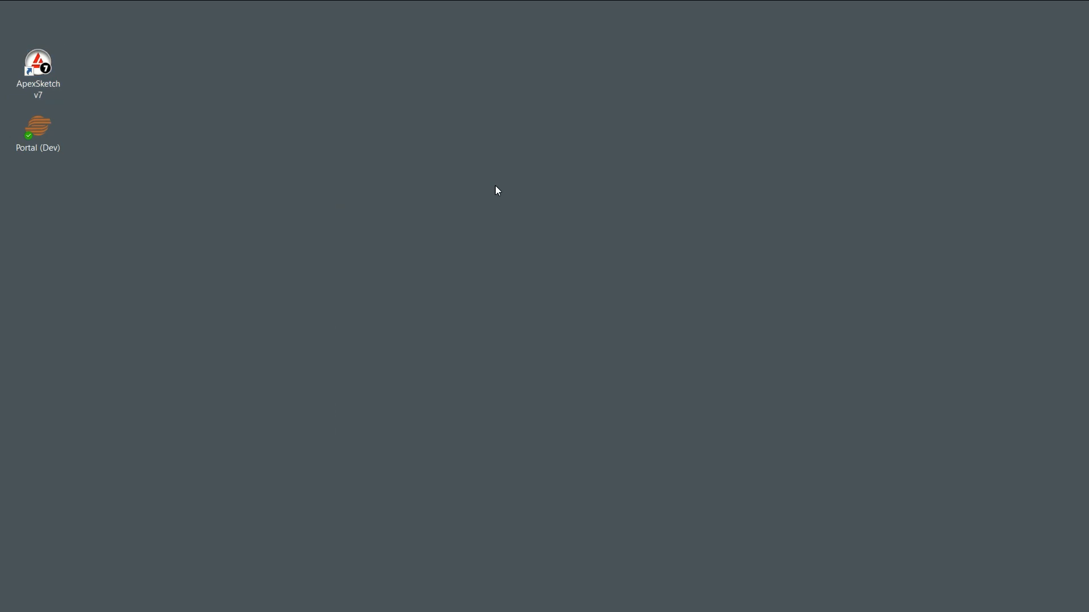
- Launch ApexSketch v7 and list the portal's saved sketches via Sketch Portal > Portal Import
{"action": "double_click", "coordinate": [37, 61]}
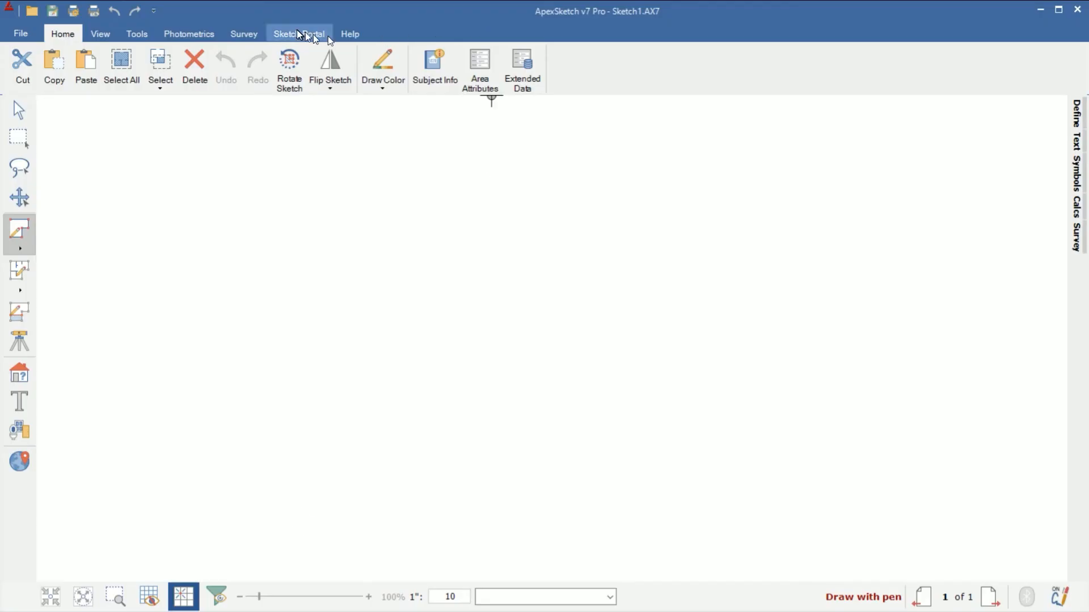
{"action": "left_click", "coordinate": [298, 33]}
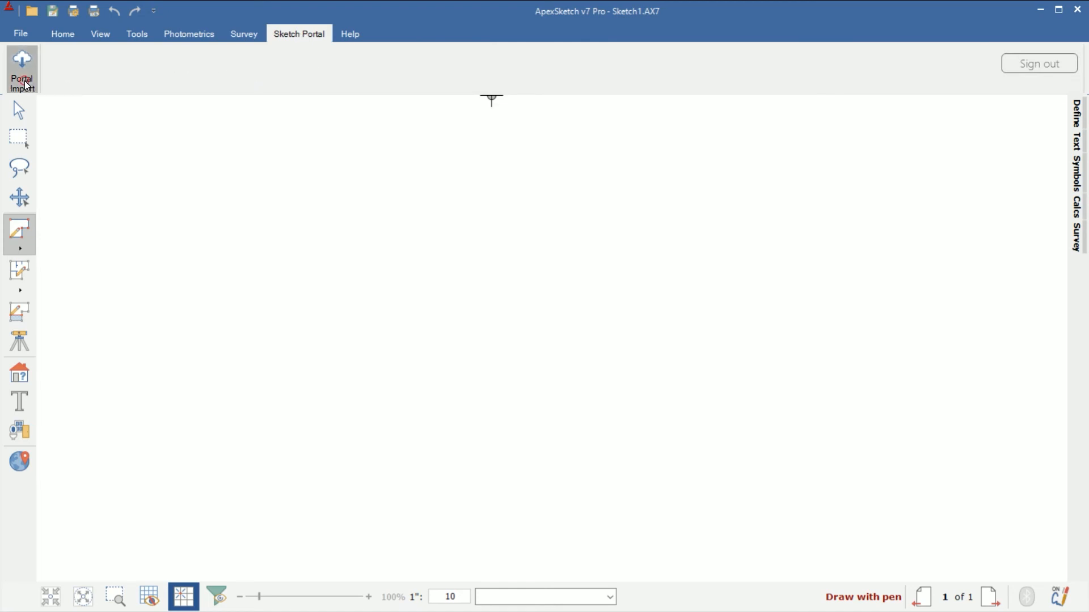
{"action": "left_click", "coordinate": [21, 69]}
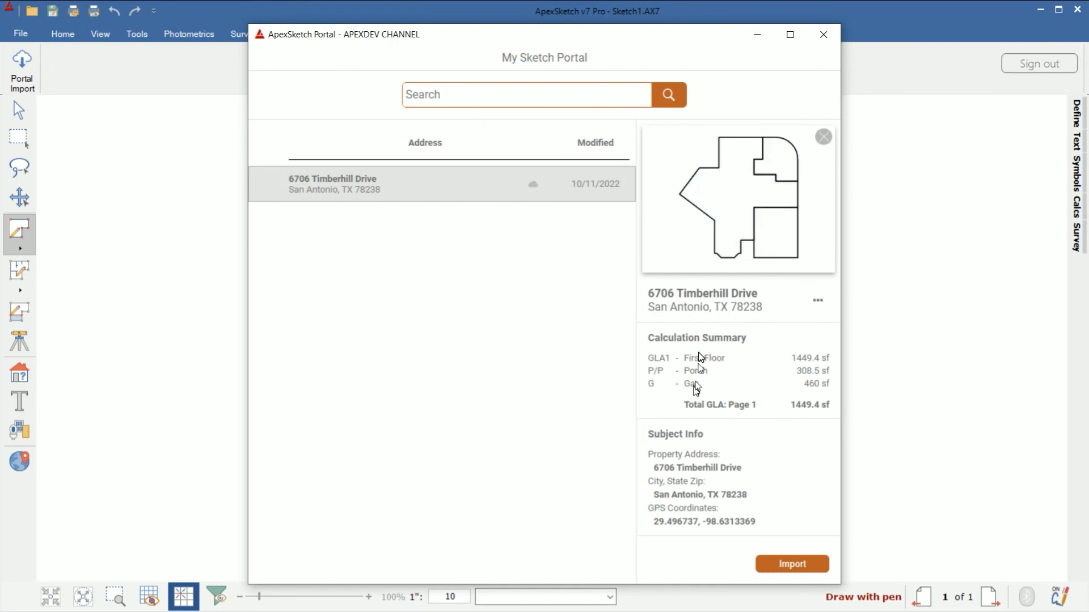
{"action": "mouse_move", "coordinate": [687, 372]}
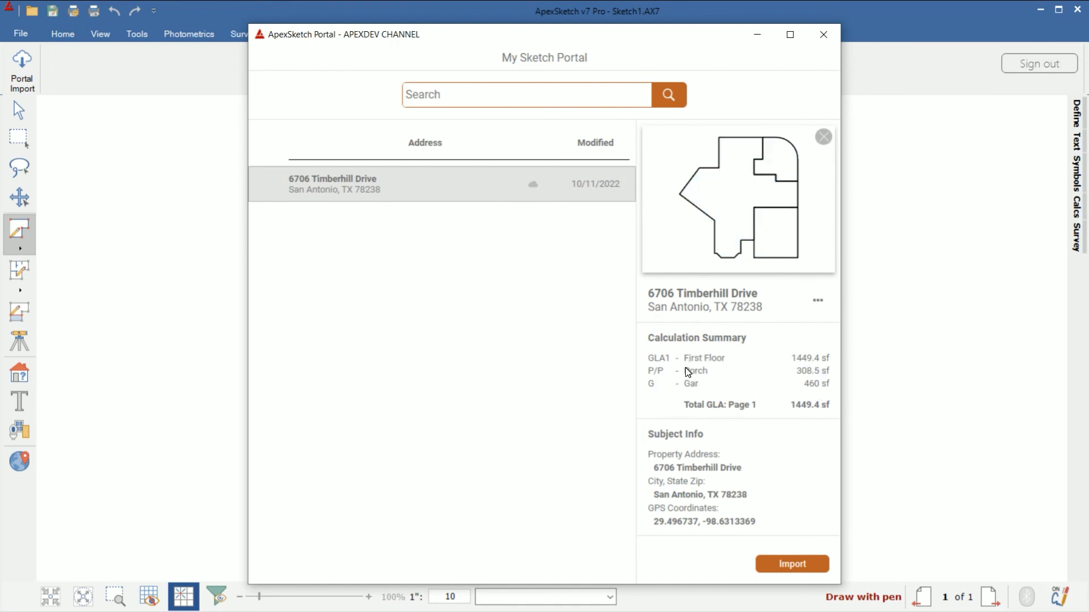